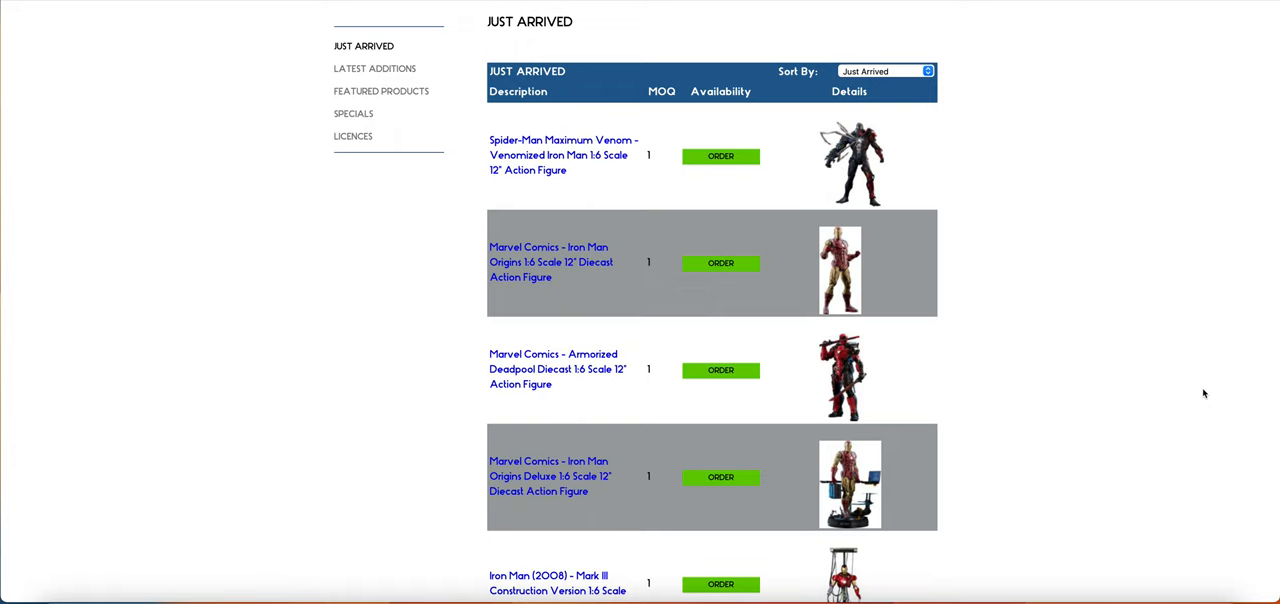
pyautogui.moveTo(890, 180)
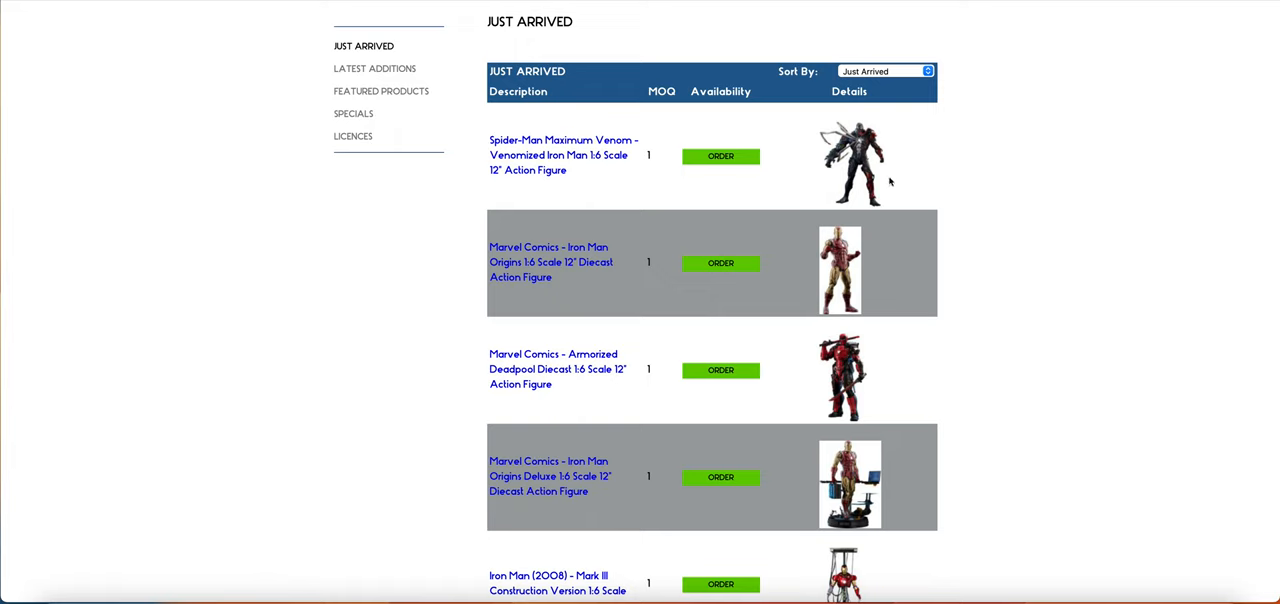
pyautogui.scroll(-3)
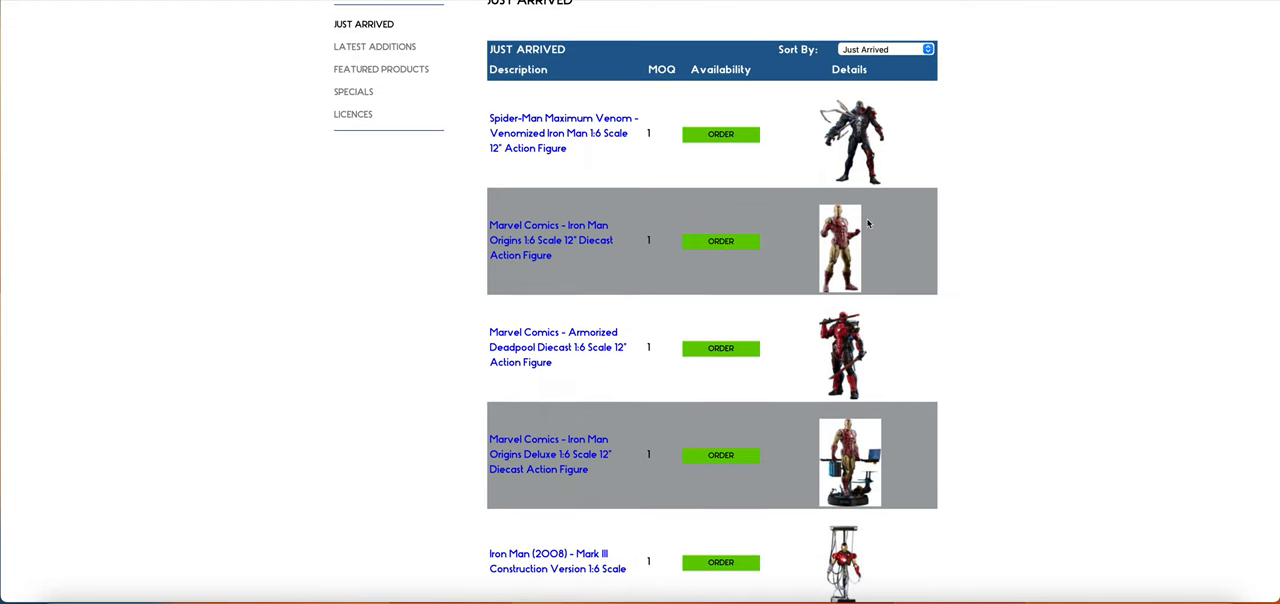
pyautogui.scroll(-3)
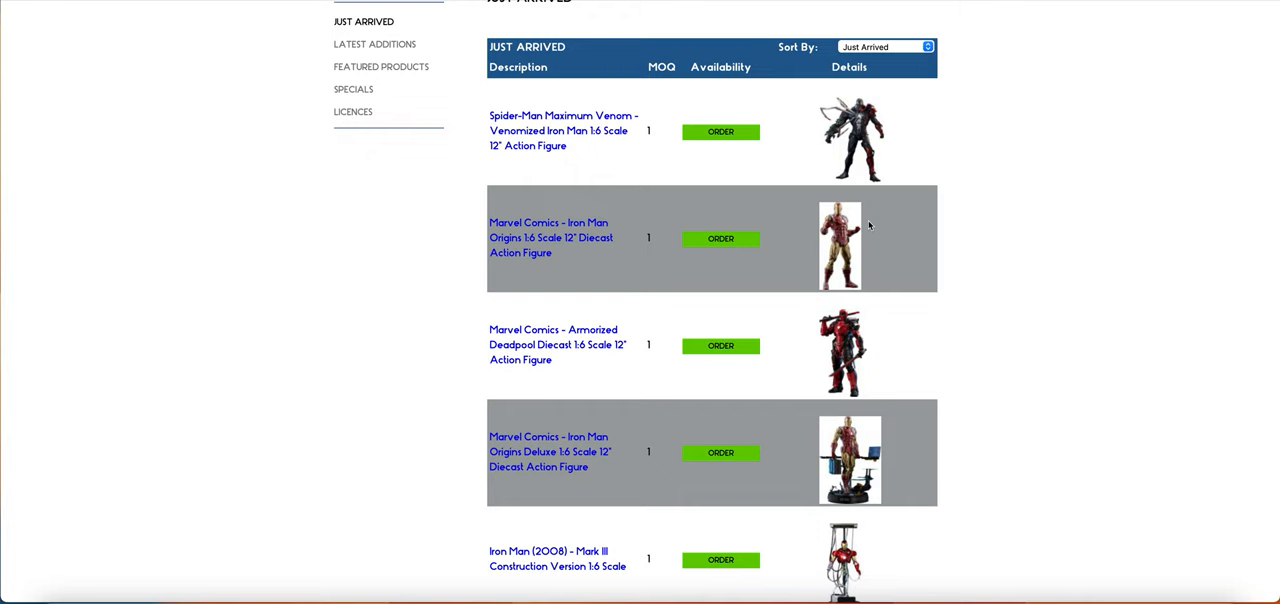
pyautogui.scroll(-3)
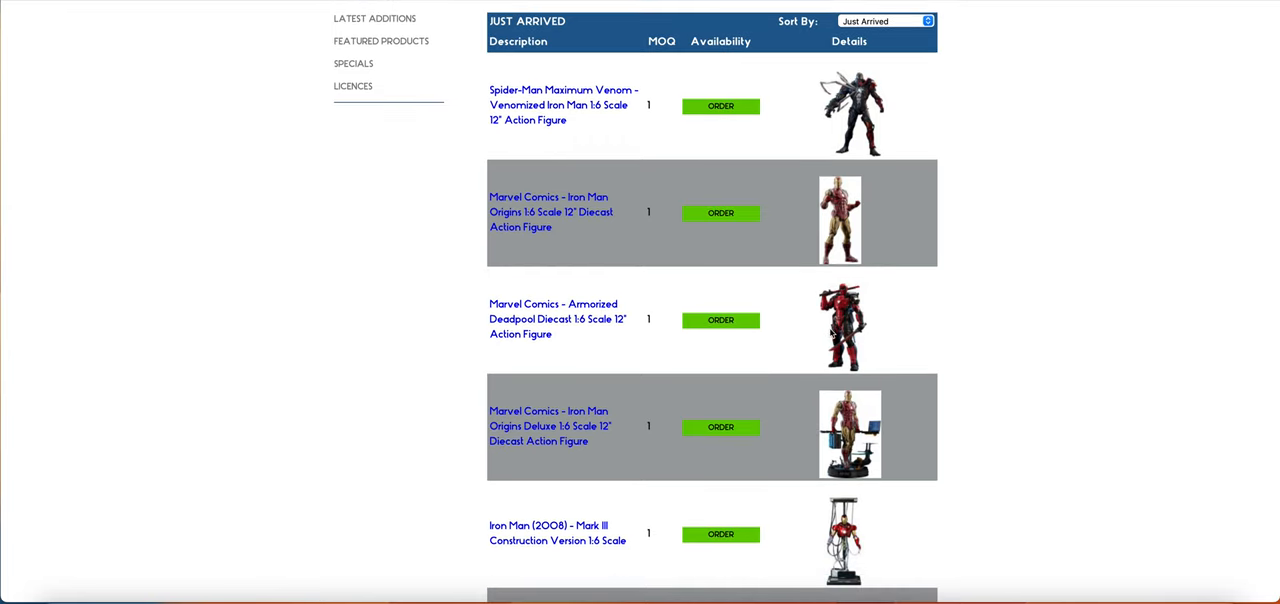
pyautogui.scroll(-3)
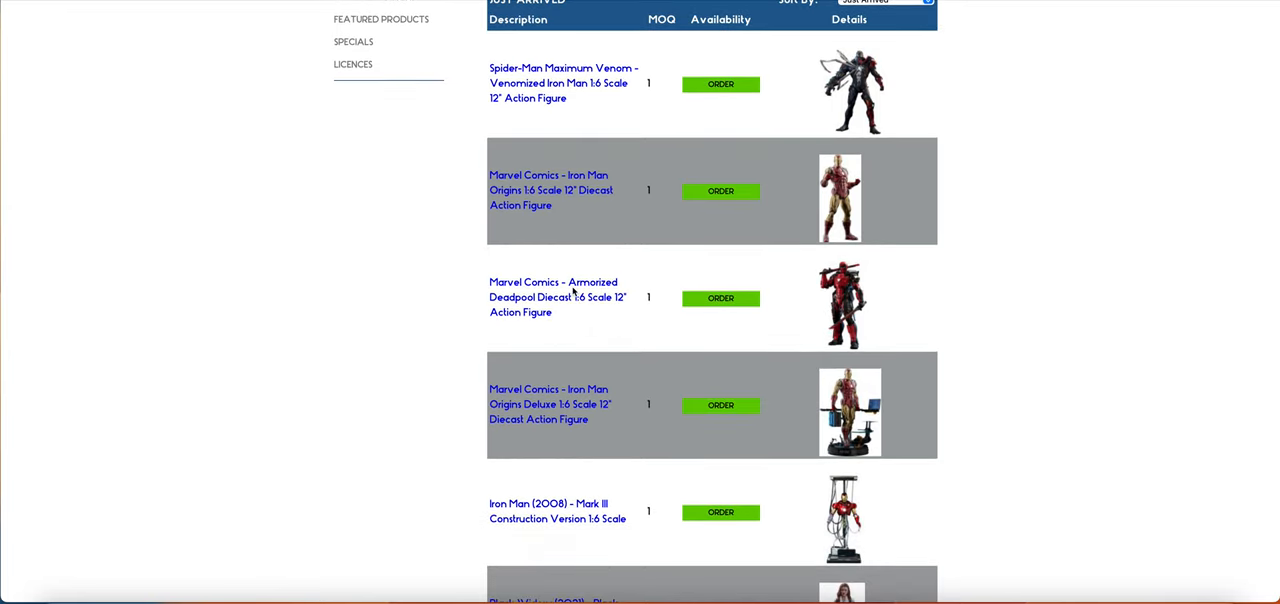
pyautogui.moveTo(584, 316)
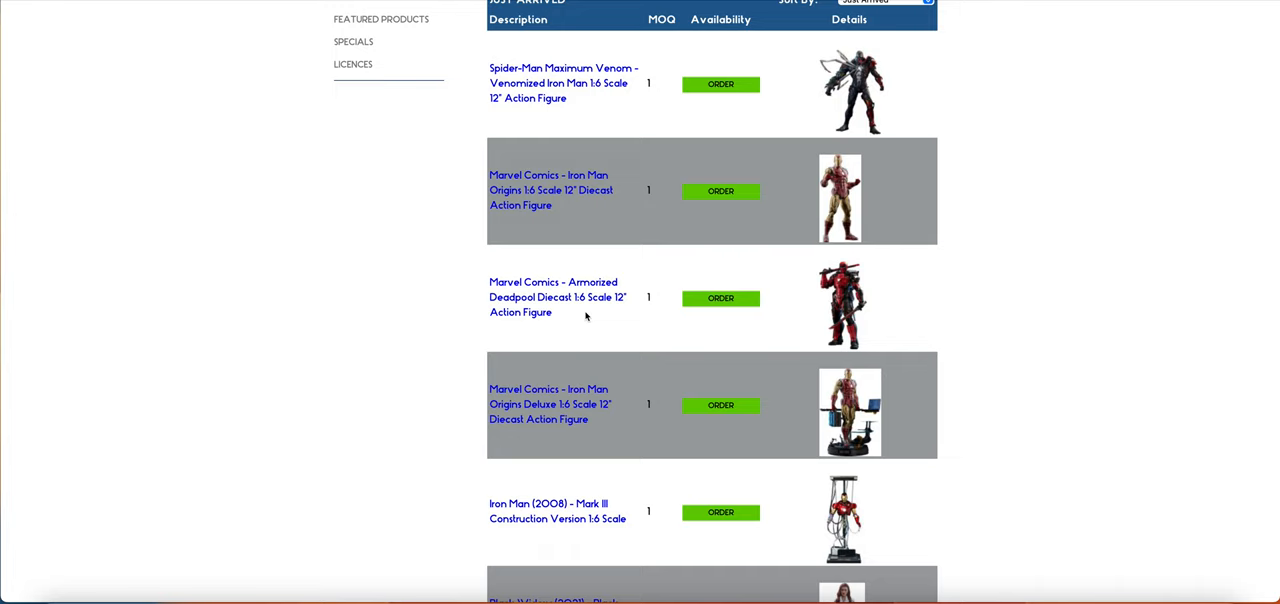
pyautogui.moveTo(812, 298)
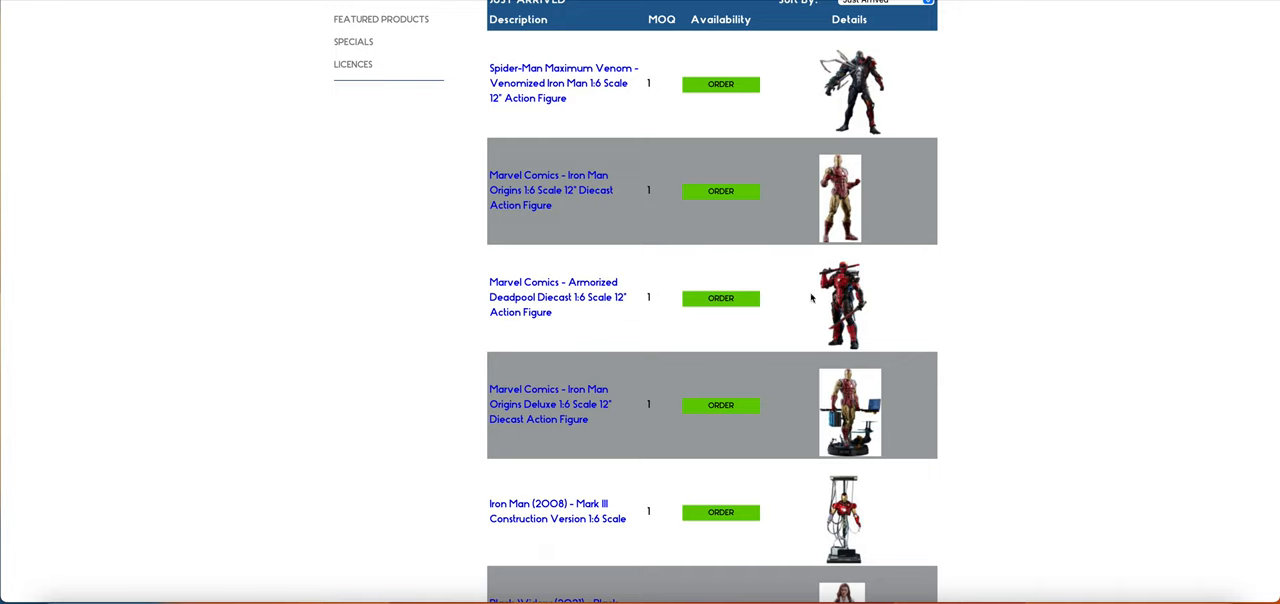
pyautogui.moveTo(696, 308)
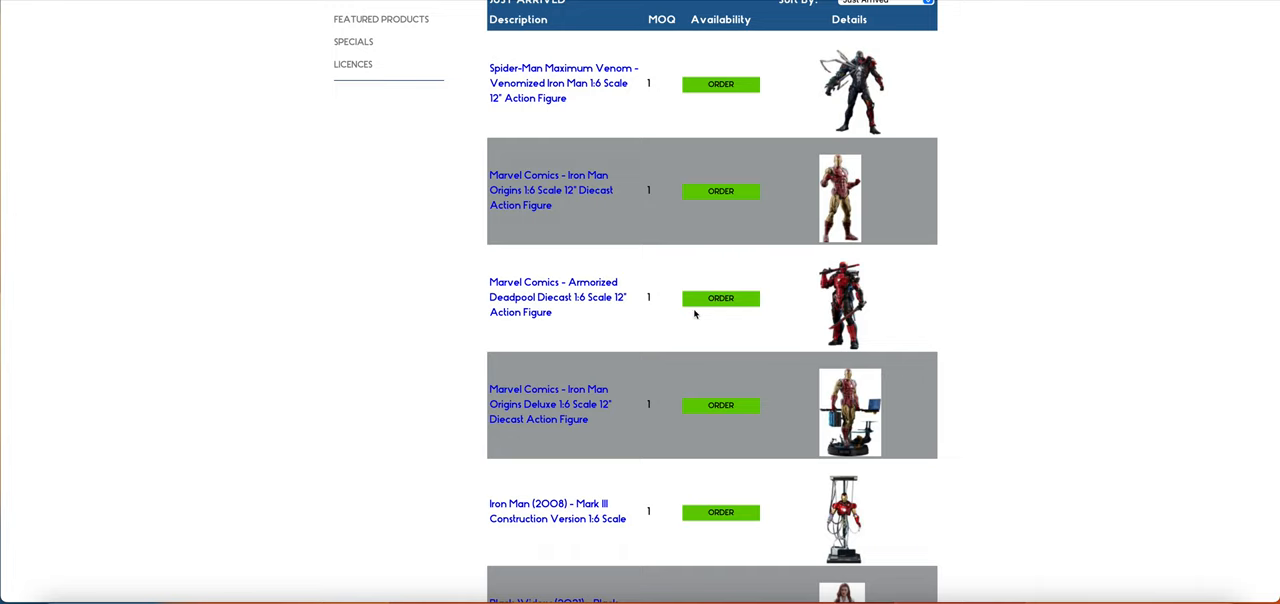
pyautogui.scroll(-3)
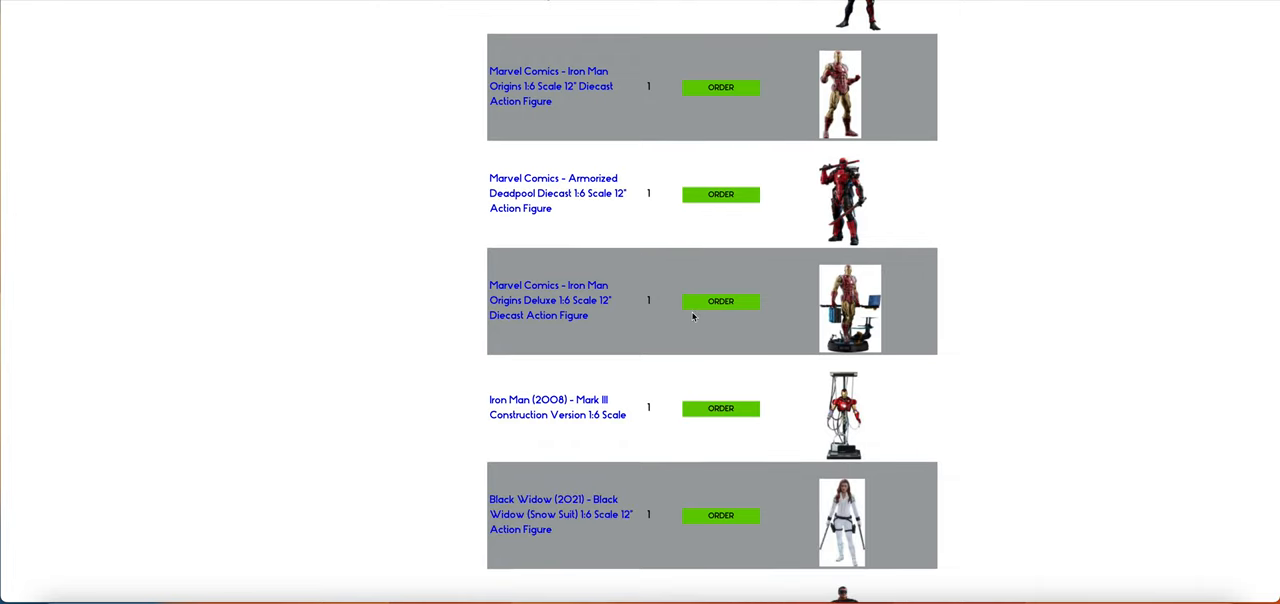
pyautogui.scroll(-3)
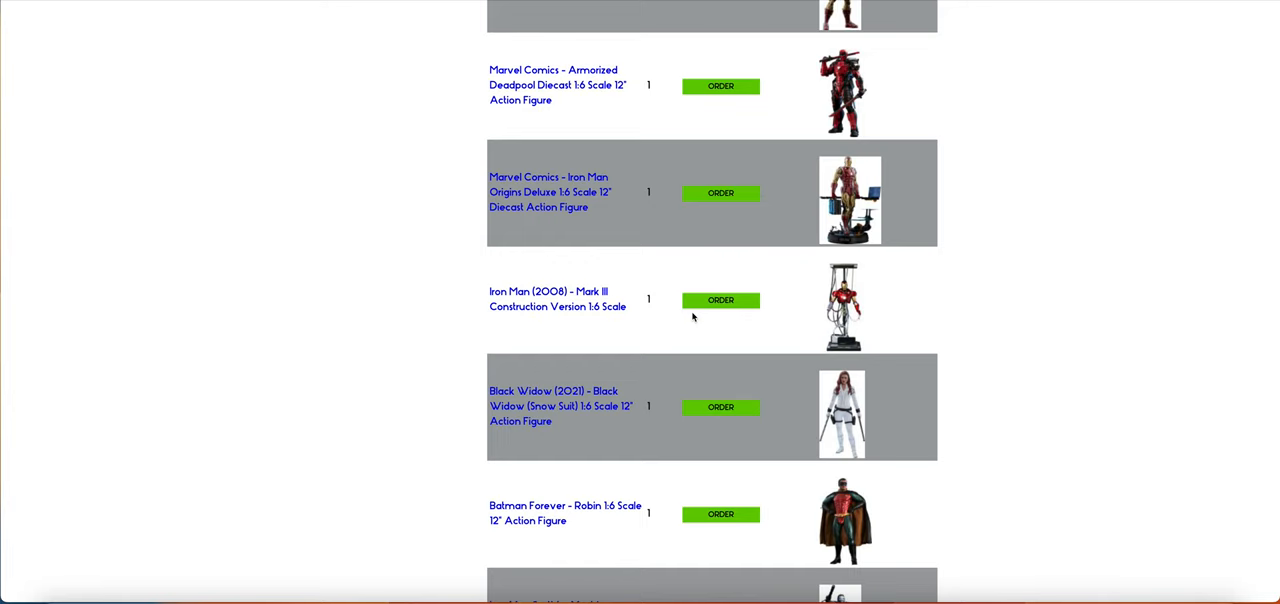
pyautogui.scroll(-3)
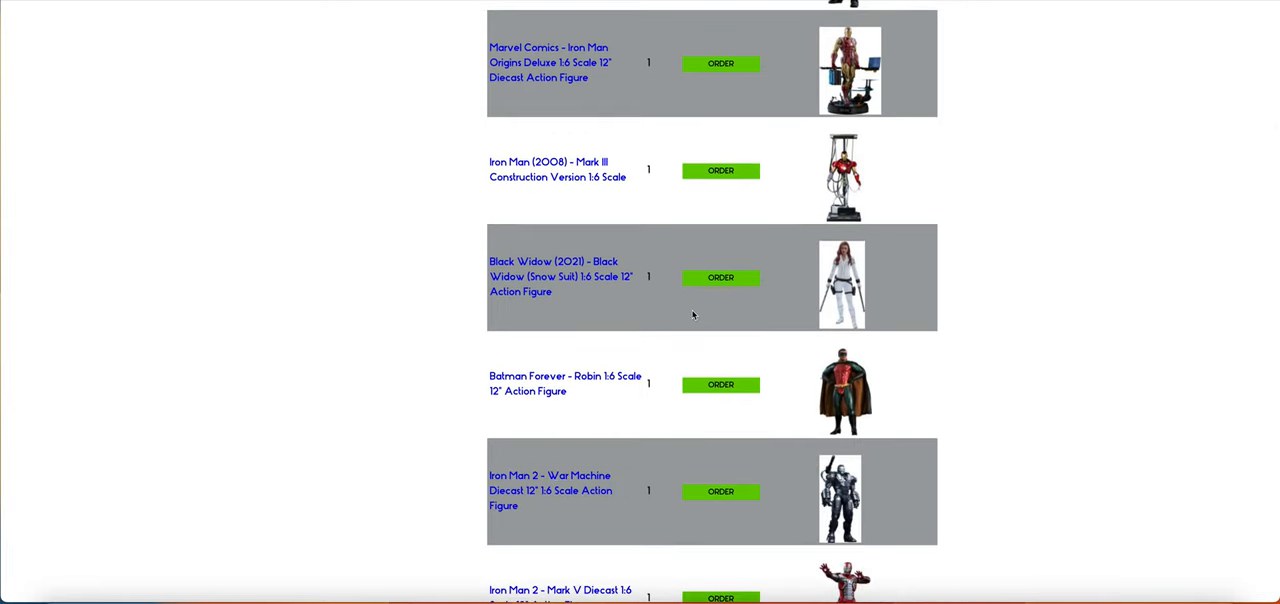
pyautogui.scroll(-3)
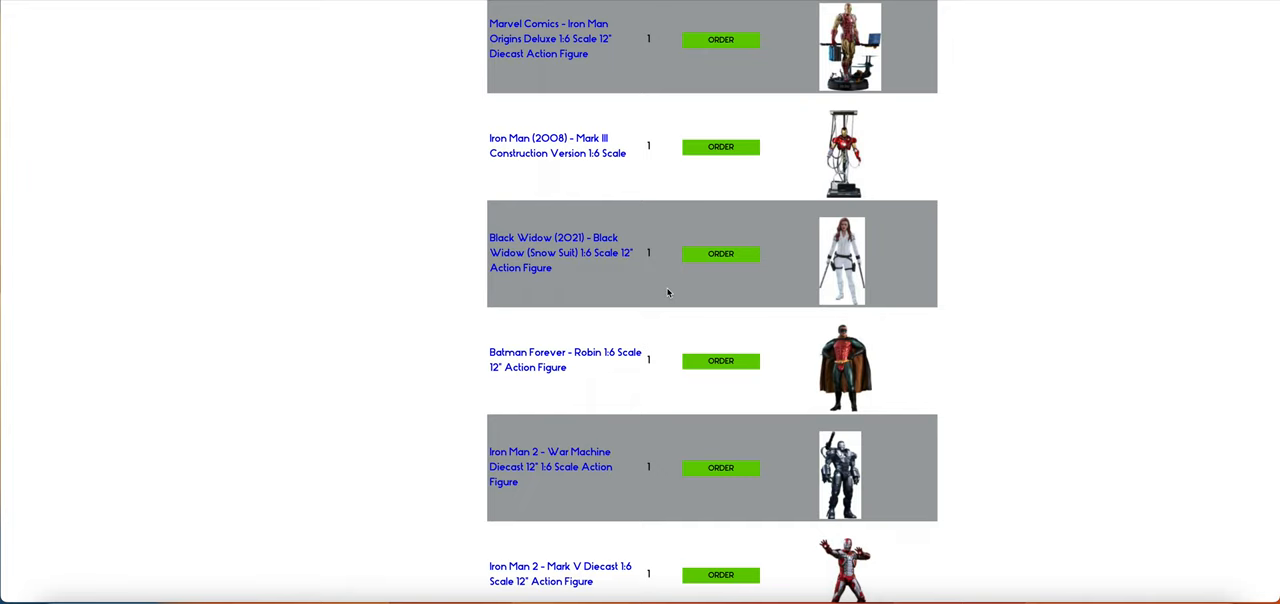
pyautogui.scroll(-3)
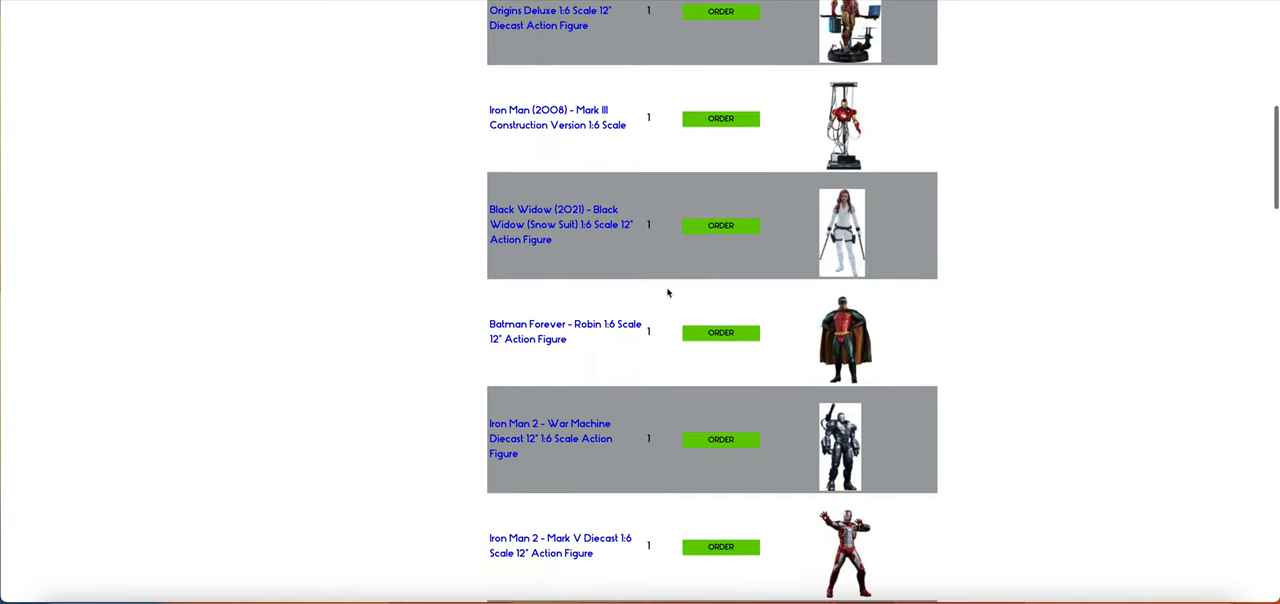
pyautogui.scroll(-3)
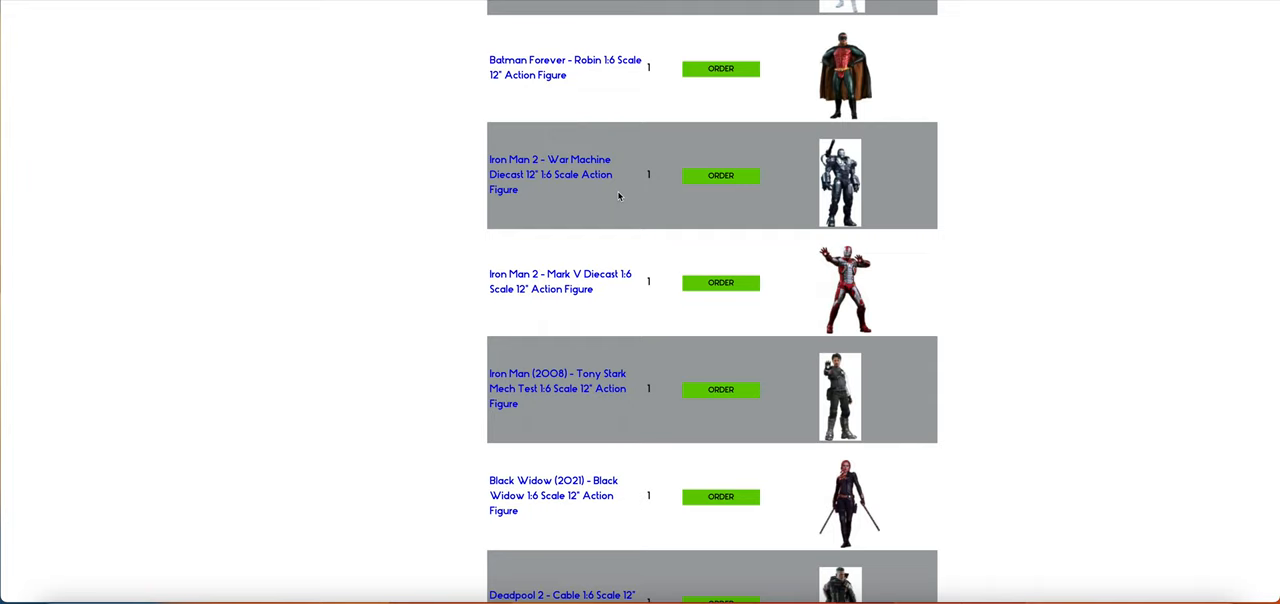
pyautogui.moveTo(572, 300)
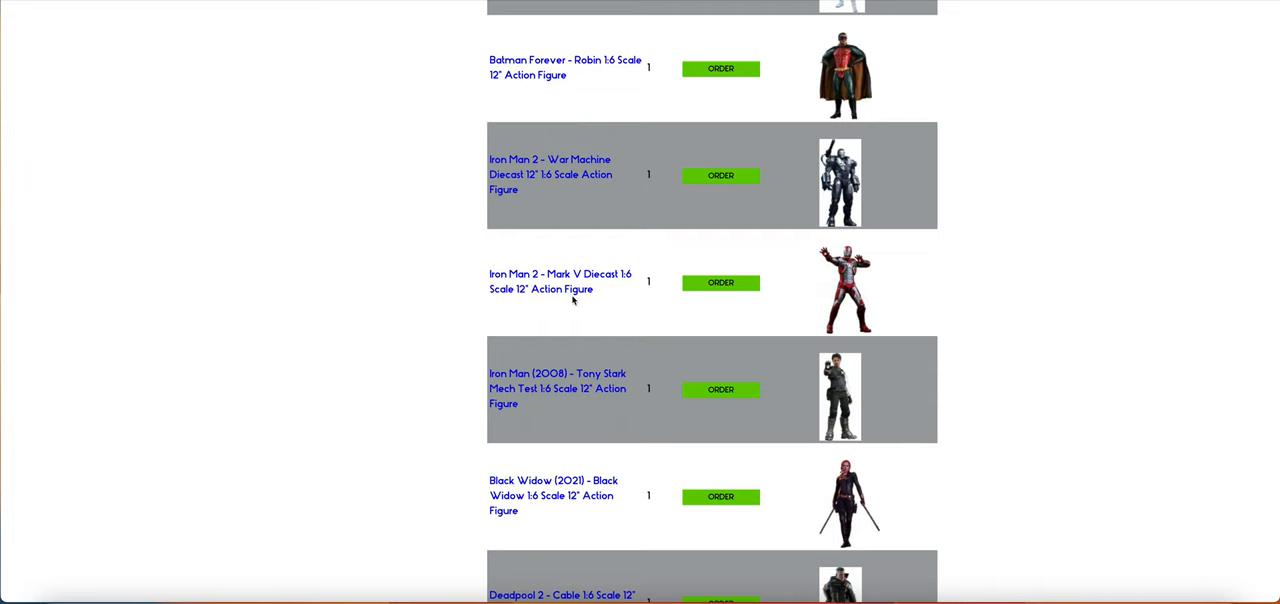
pyautogui.scroll(-3)
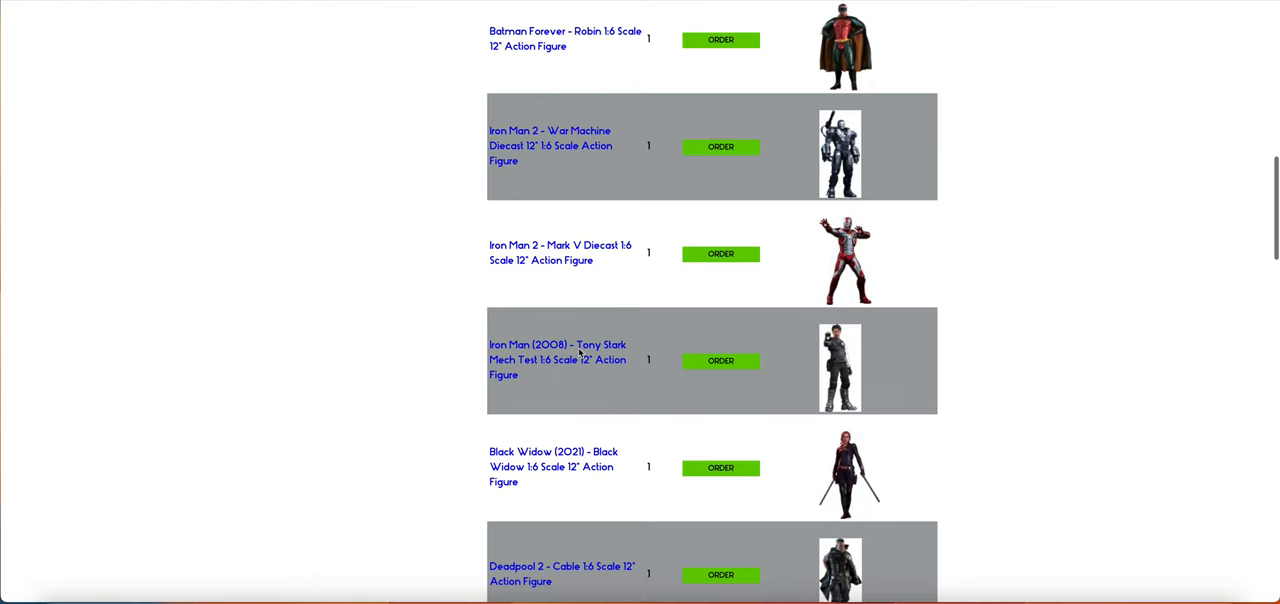
pyautogui.scroll(-3)
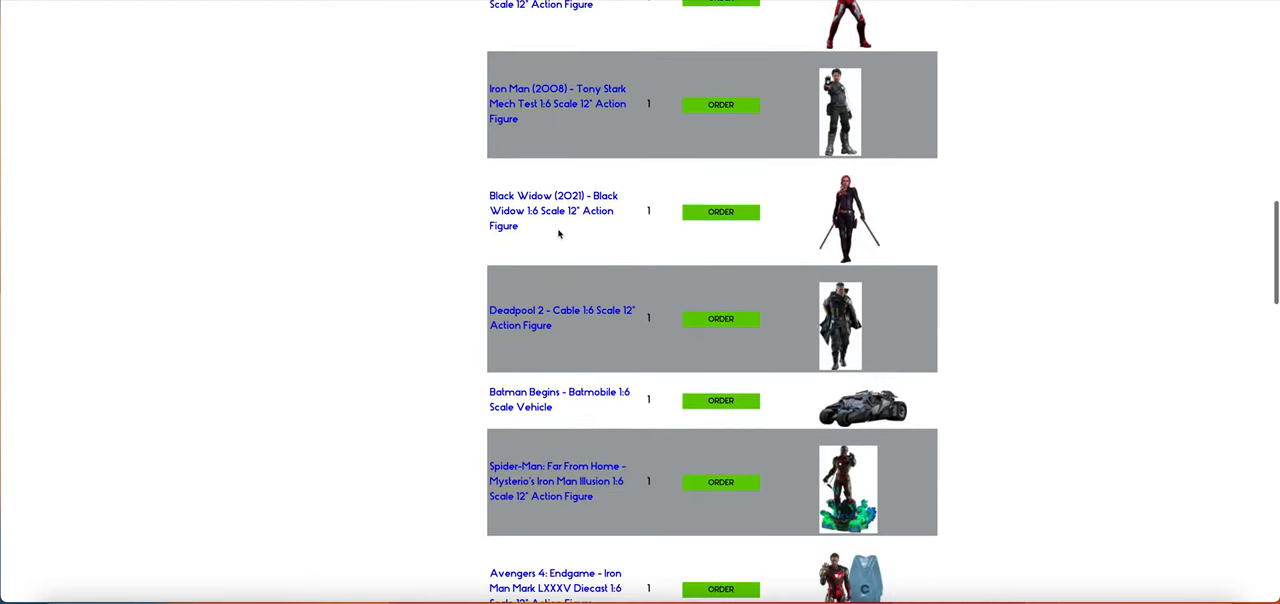
pyautogui.scroll(-3)
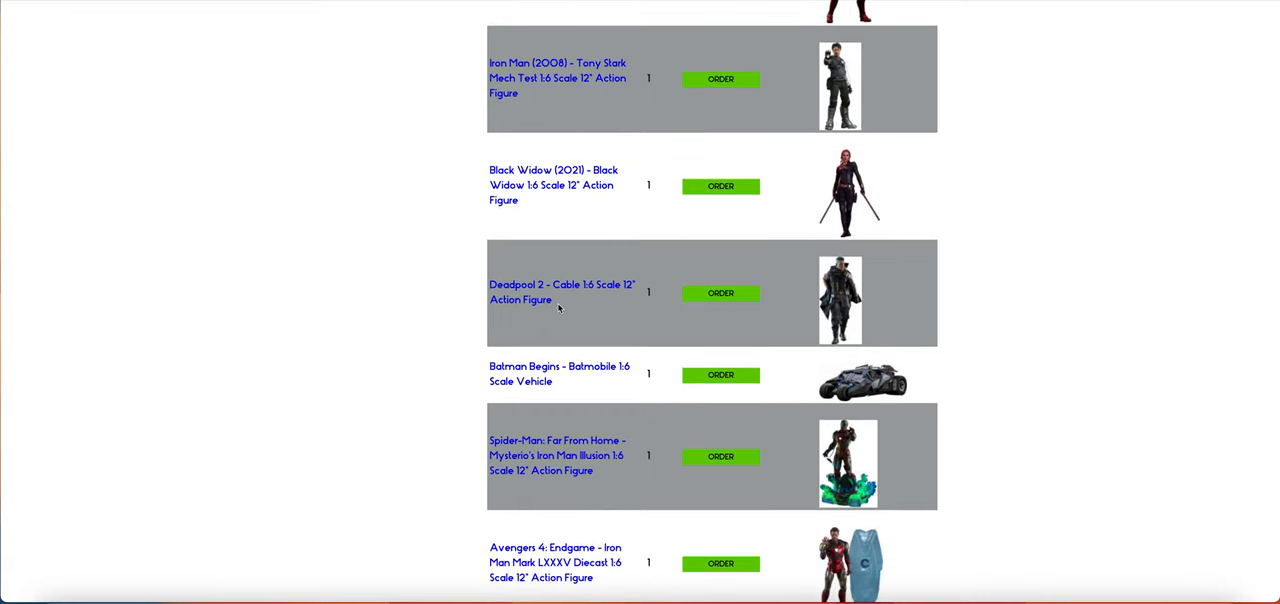
pyautogui.scroll(-3)
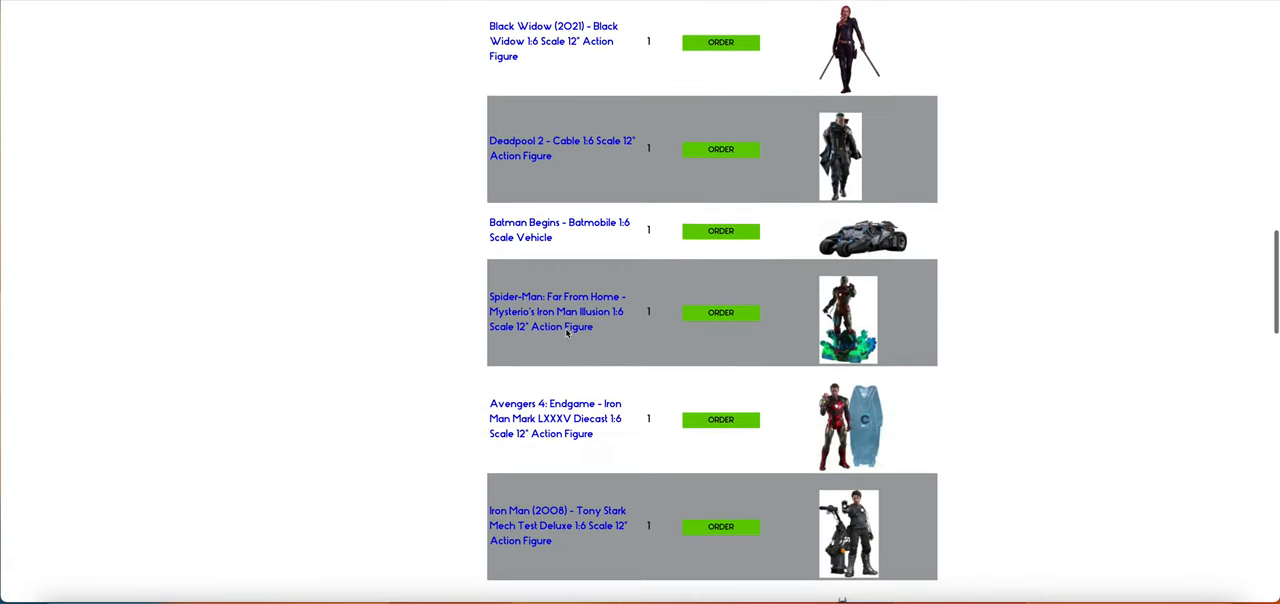
pyautogui.scroll(-3)
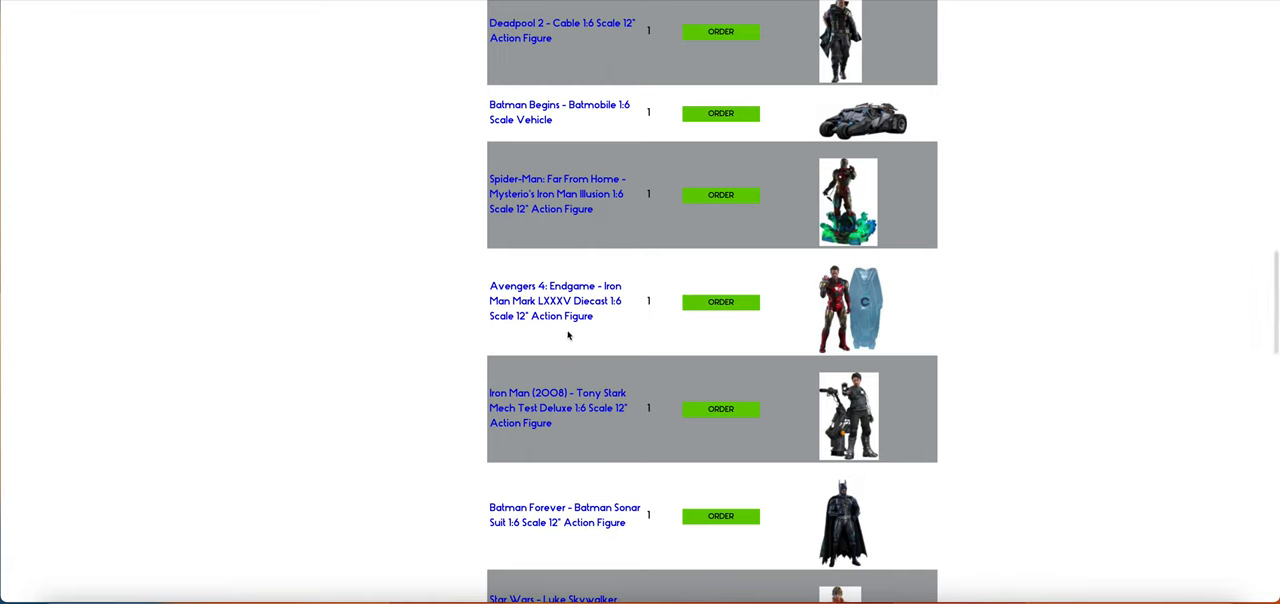
pyautogui.scroll(-3)
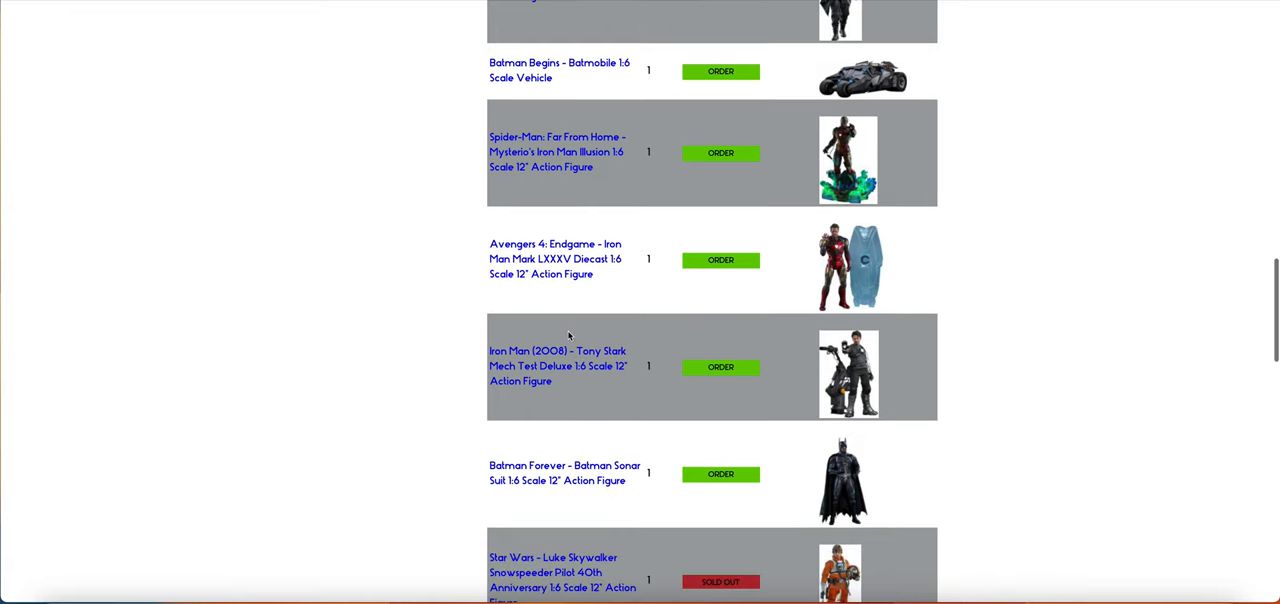
pyautogui.scroll(-3)
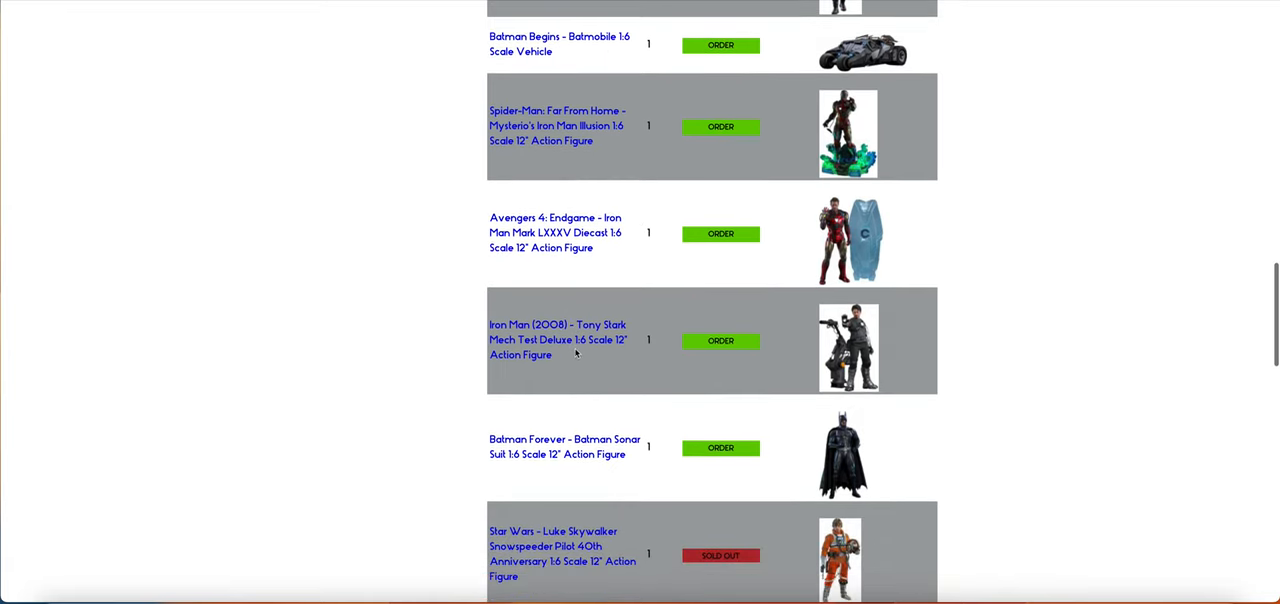
pyautogui.scroll(-3)
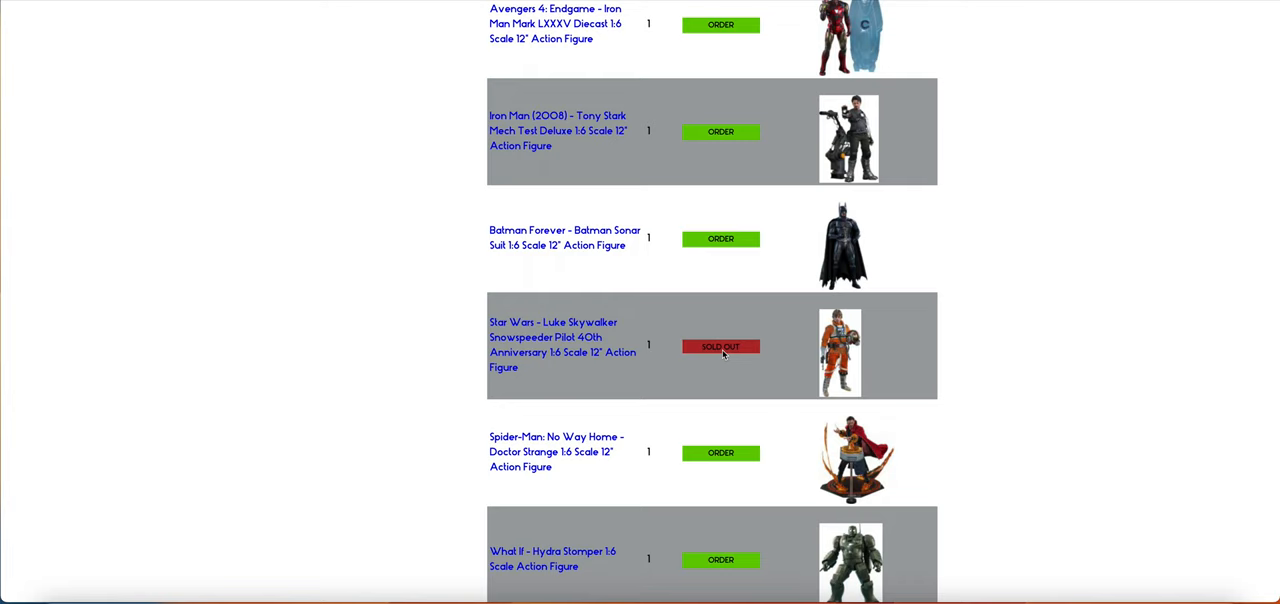
pyautogui.scroll(-3)
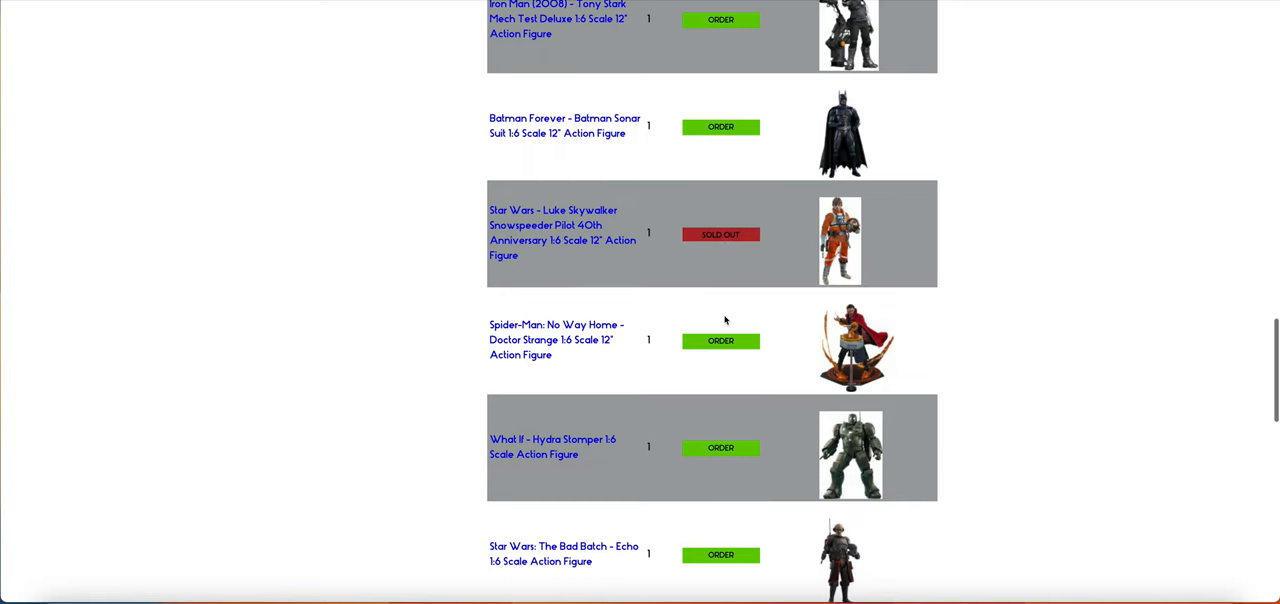
pyautogui.moveTo(502, 372)
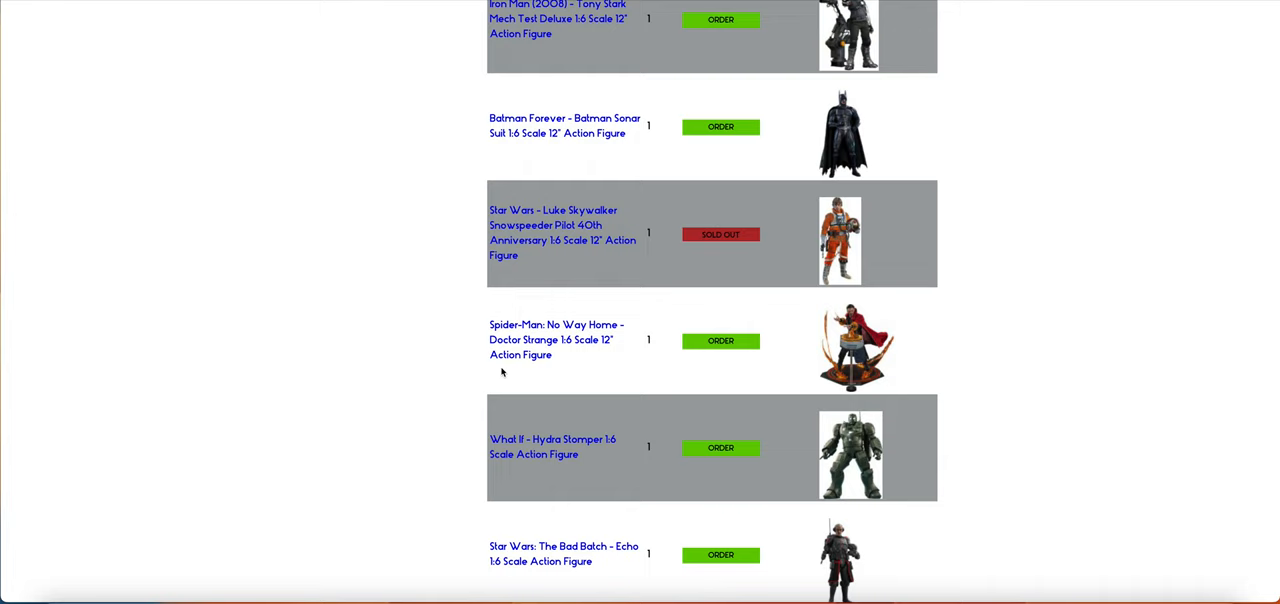
pyautogui.moveTo(768, 272)
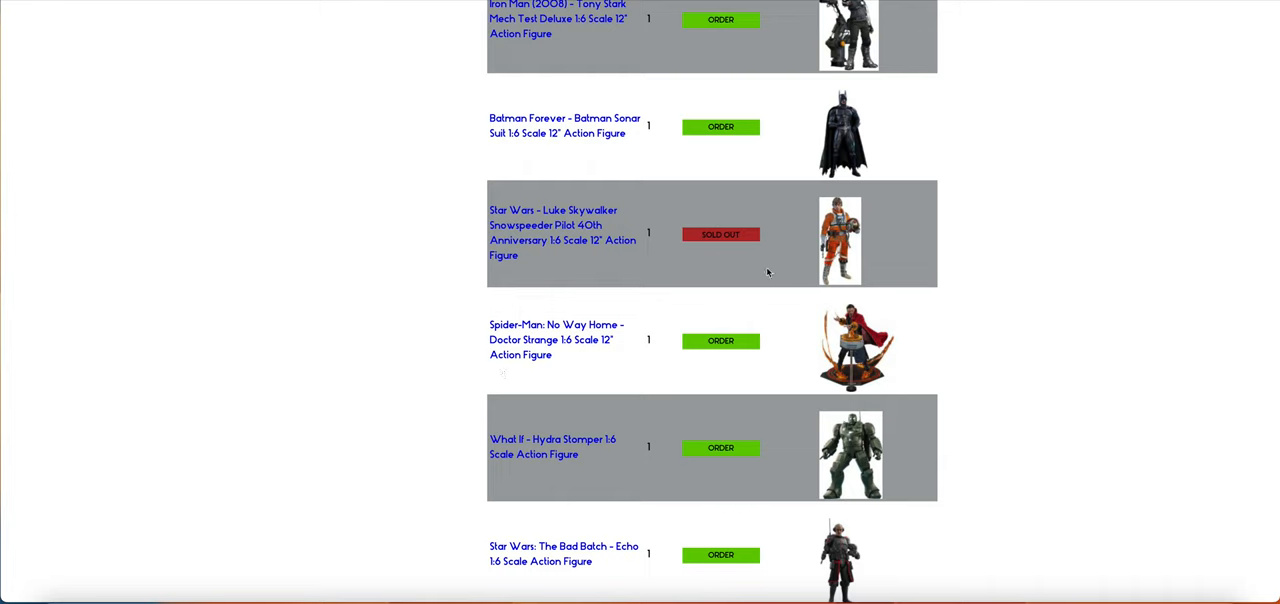
pyautogui.moveTo(704, 436)
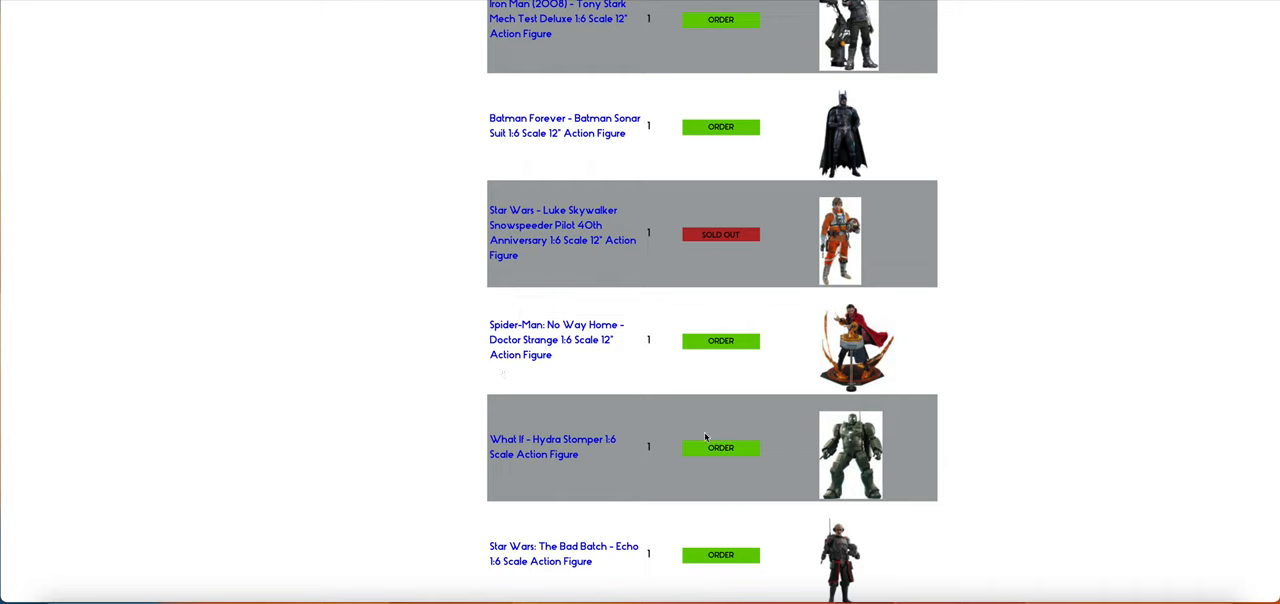
pyautogui.moveTo(686, 392)
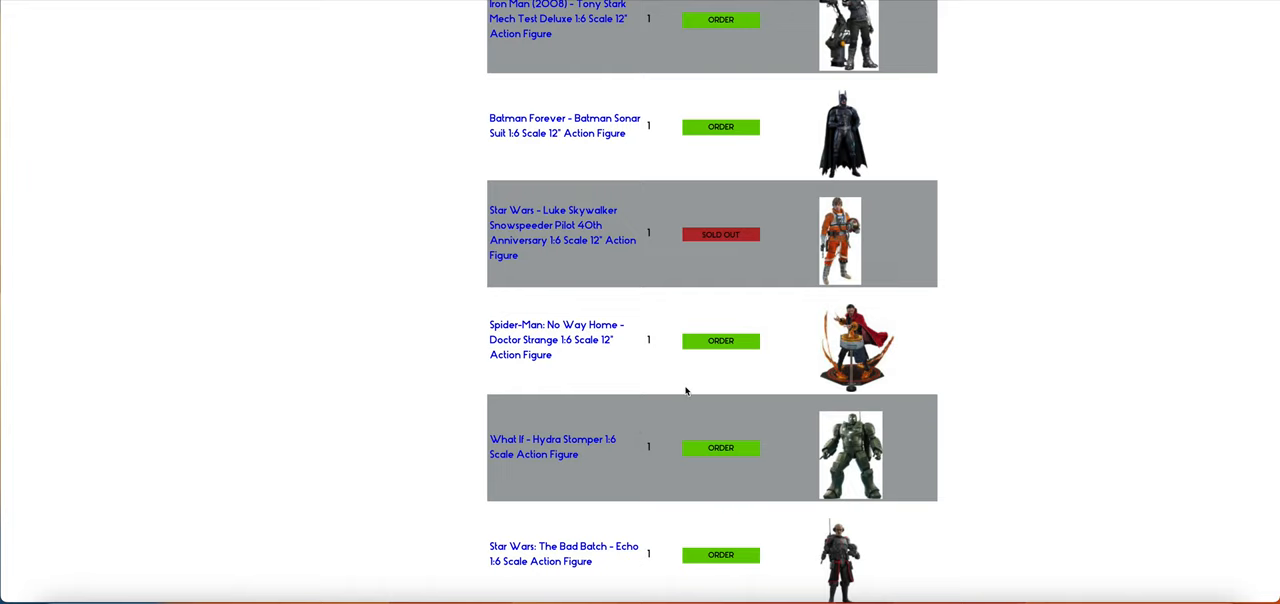
pyautogui.moveTo(684, 386)
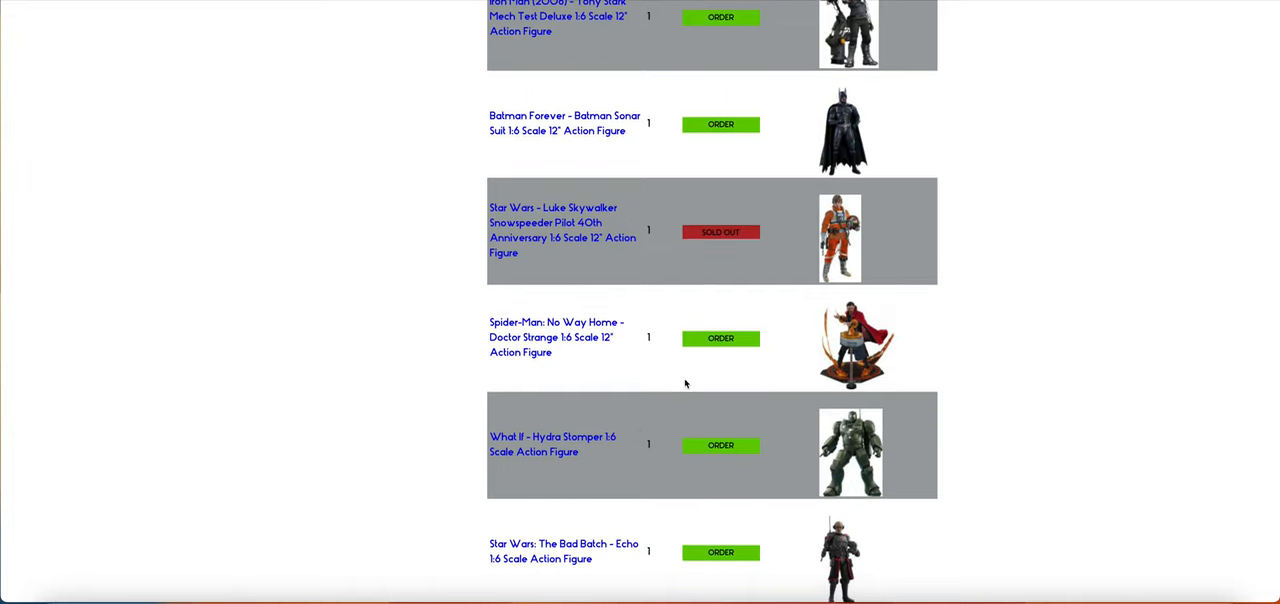
pyautogui.scroll(-3)
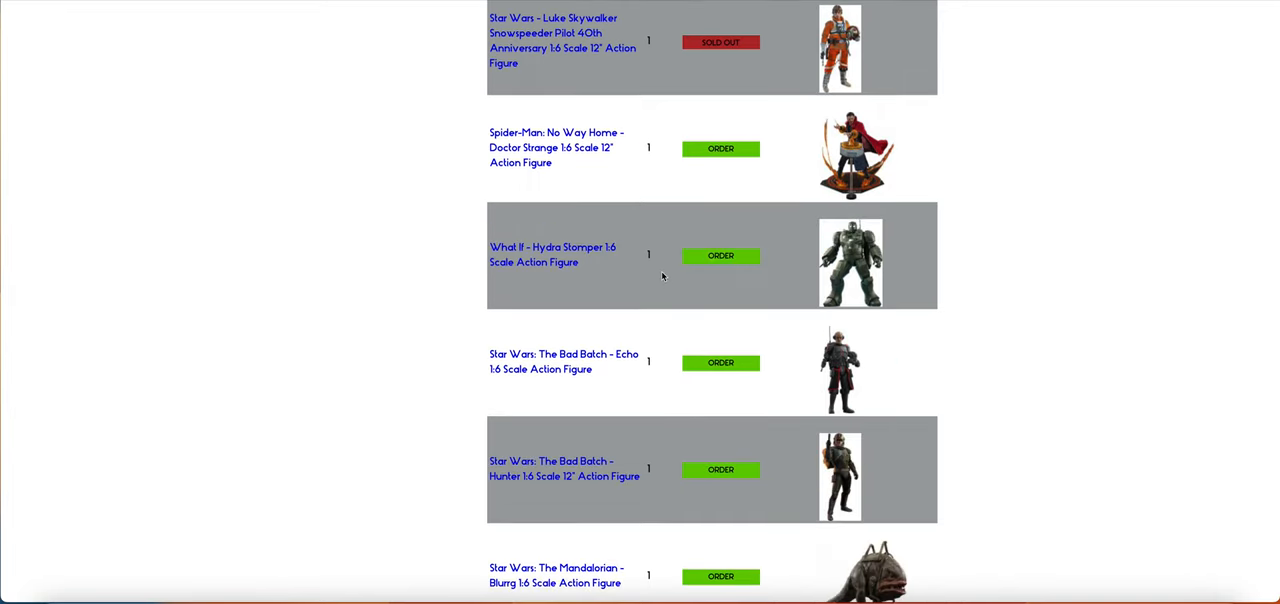
pyautogui.moveTo(660, 280)
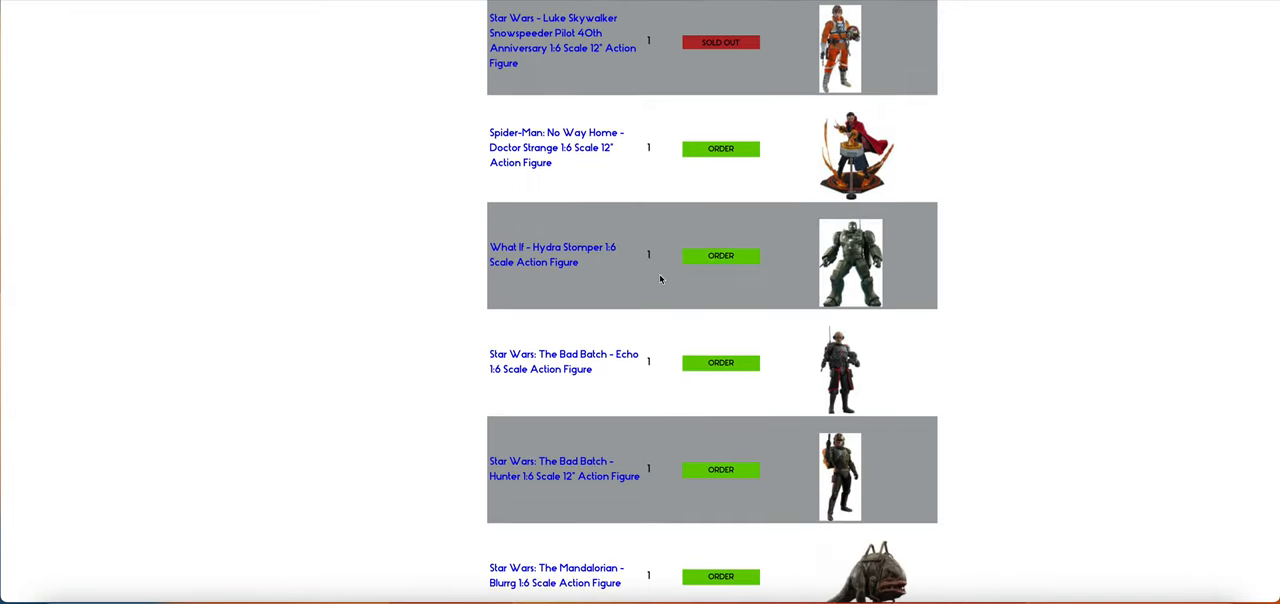
pyautogui.scroll(-3)
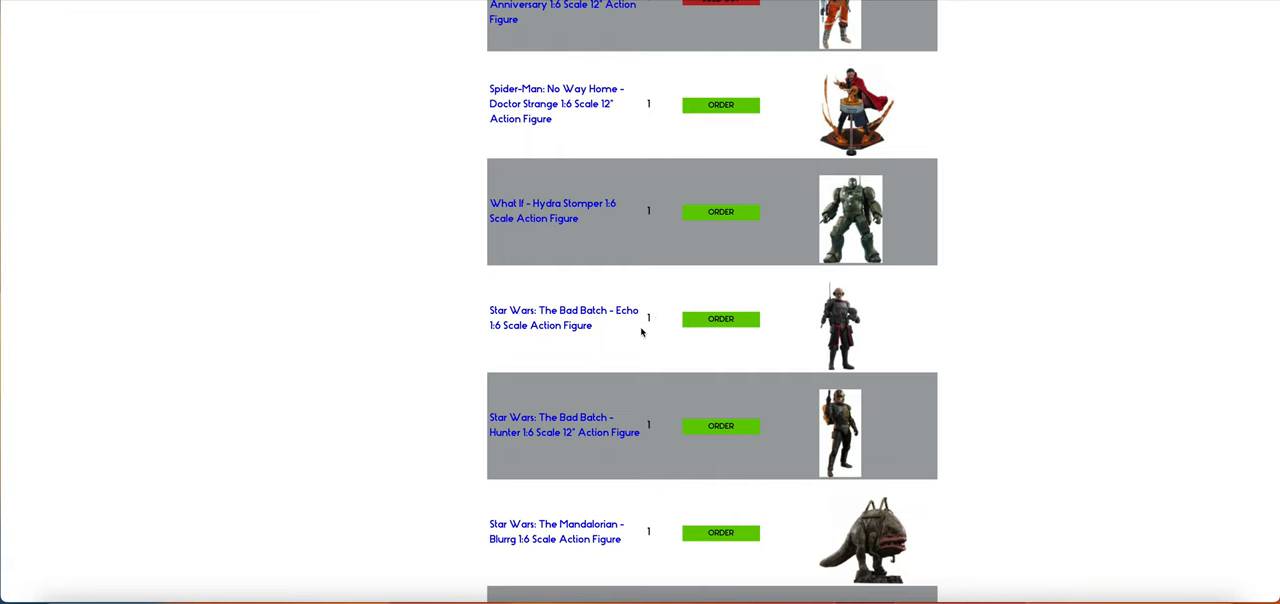
pyautogui.scroll(-3)
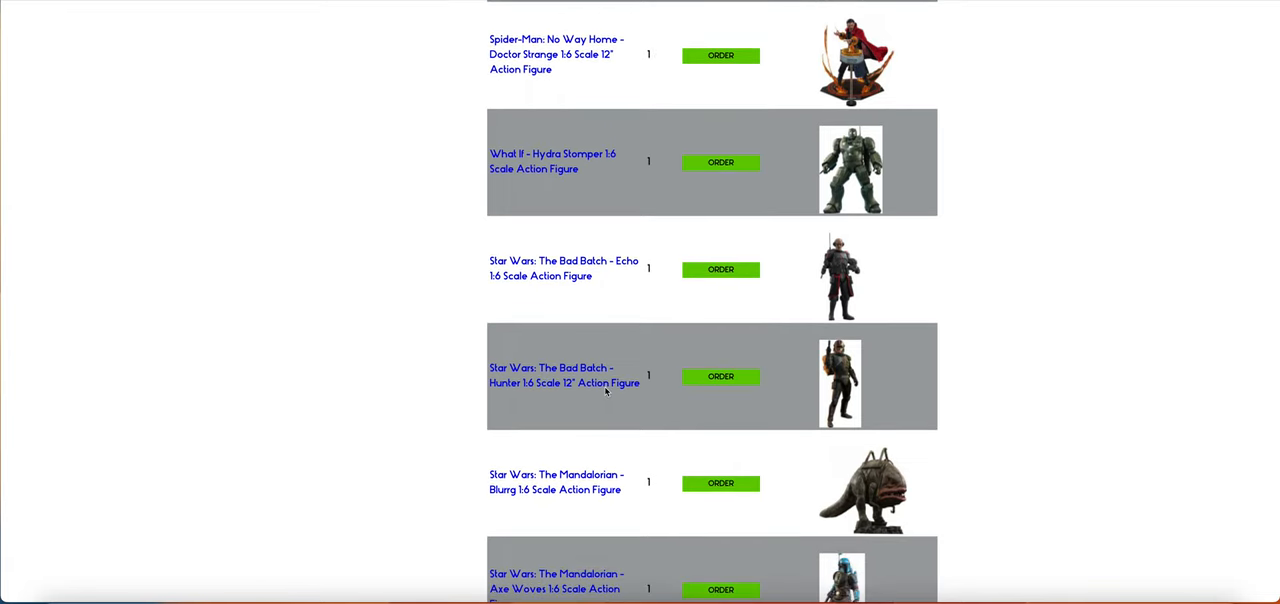
pyautogui.scroll(-3)
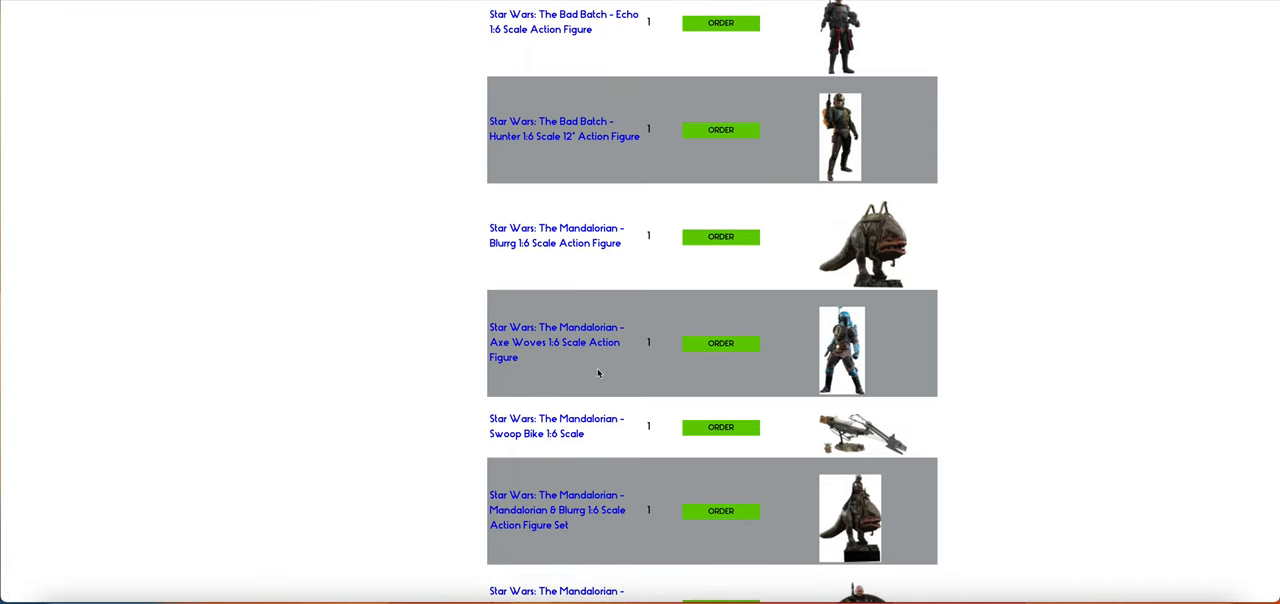
pyautogui.scroll(-3)
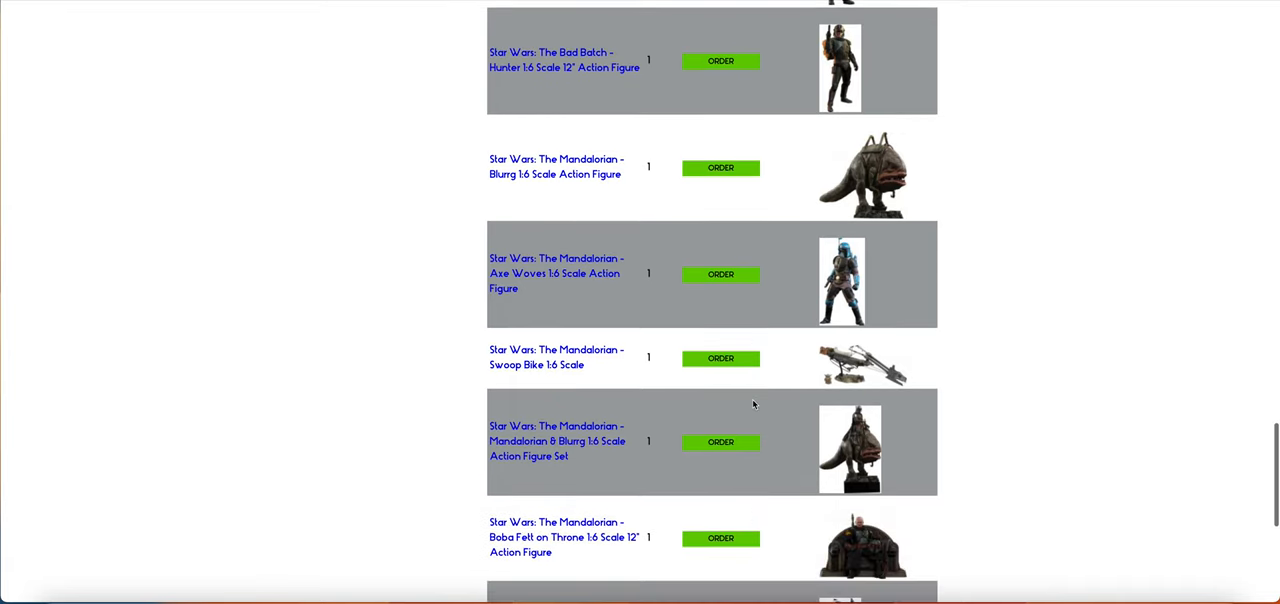
pyautogui.scroll(-3)
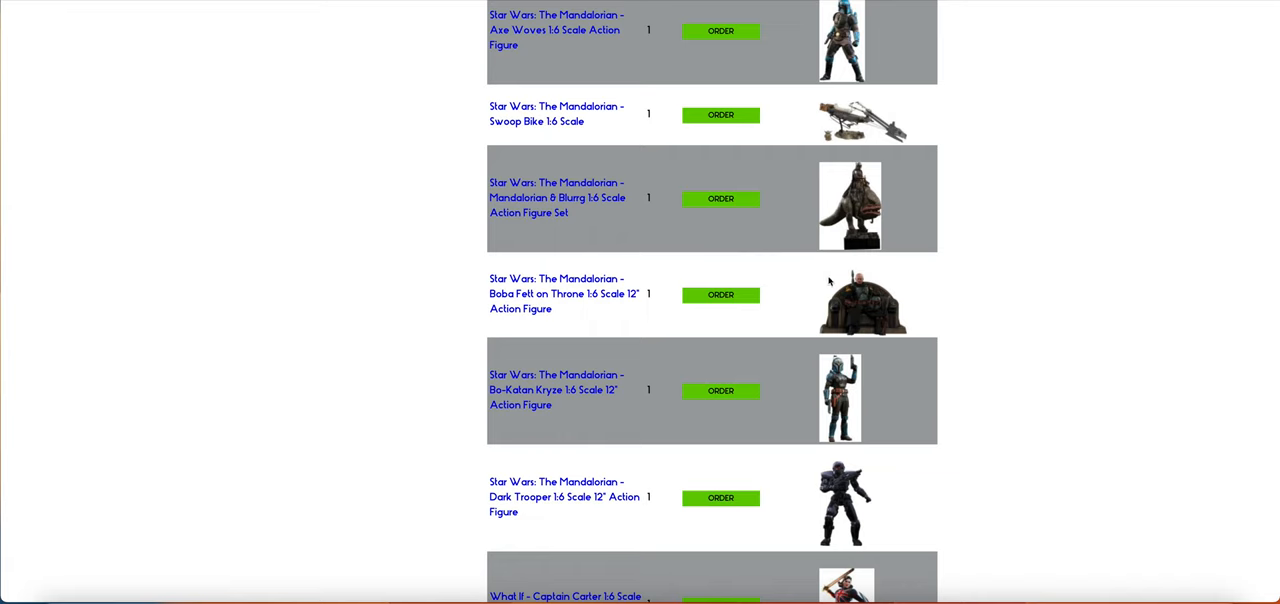
pyautogui.scroll(-3)
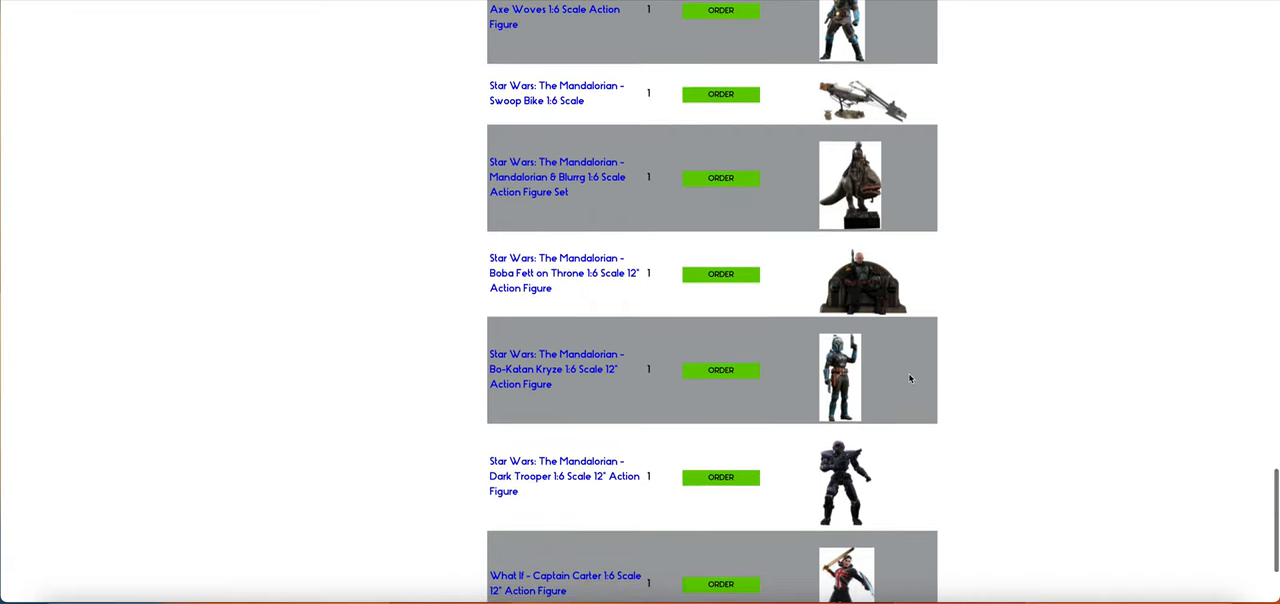
pyautogui.scroll(-3)
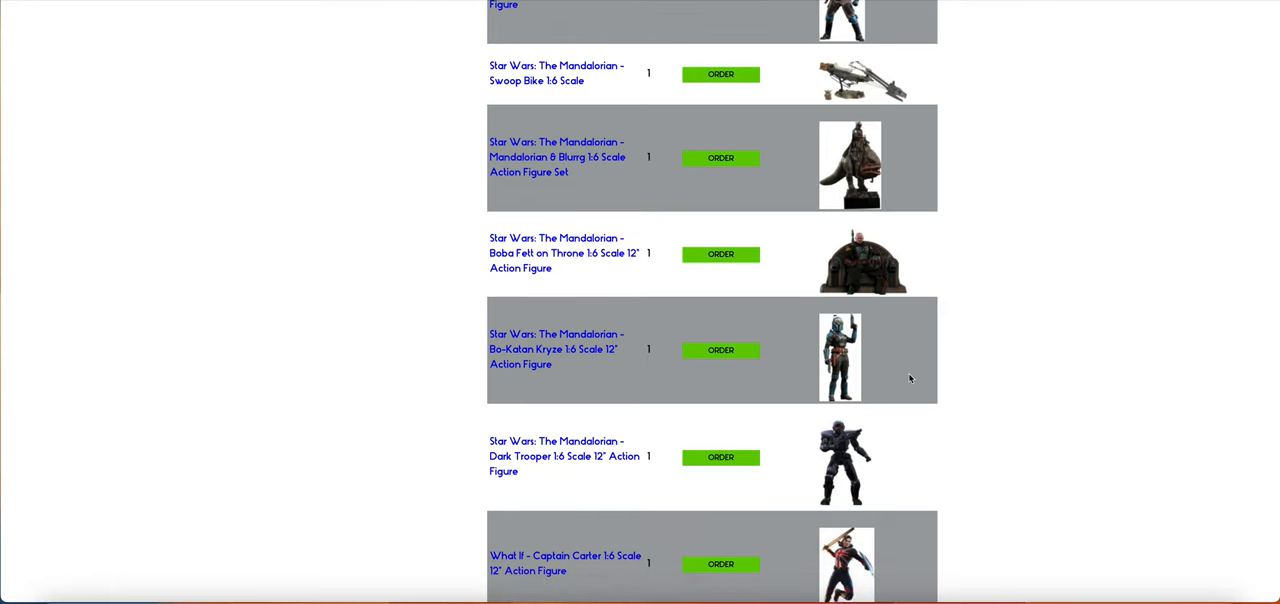
pyautogui.scroll(-3)
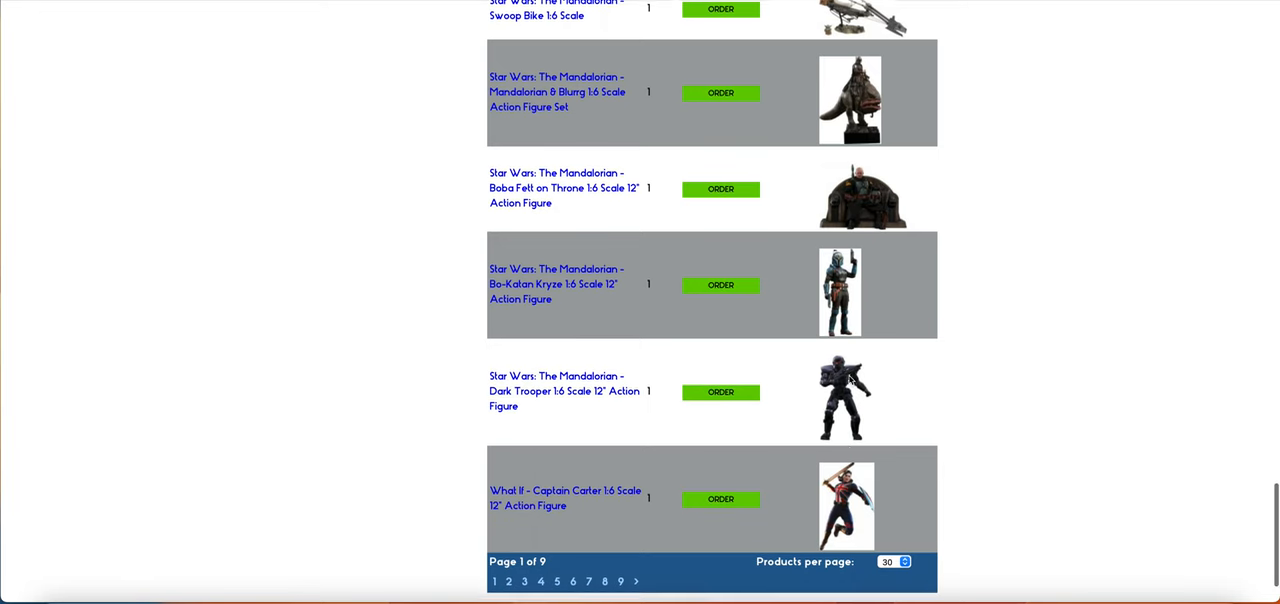
pyautogui.scroll(-3)
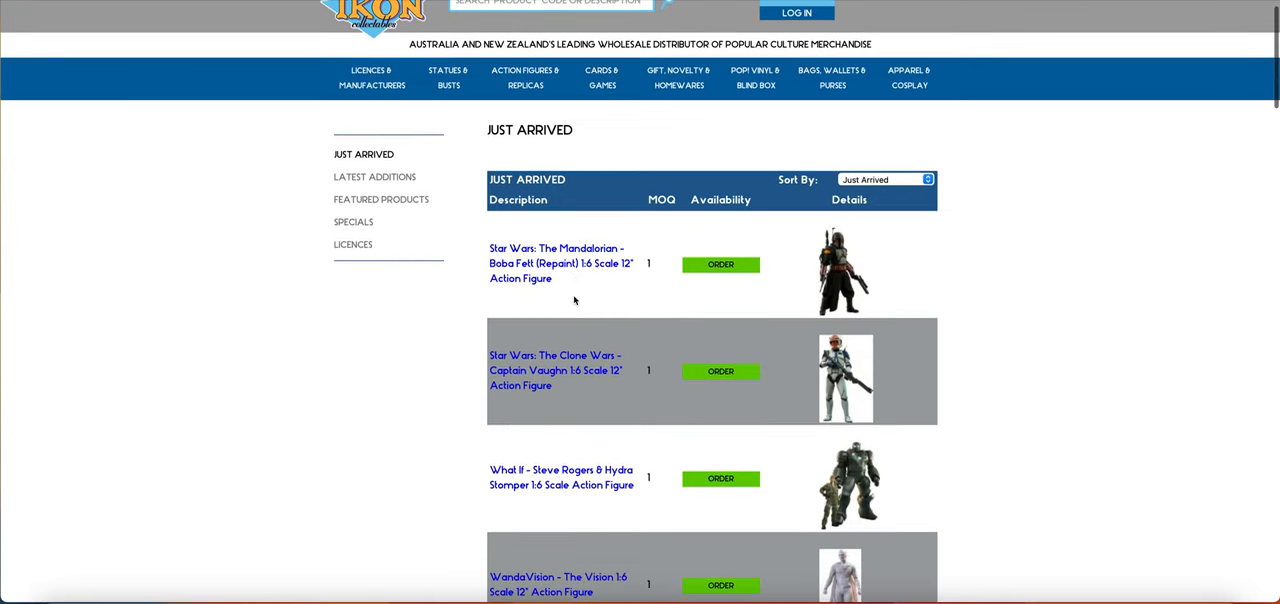
pyautogui.scroll(-3)
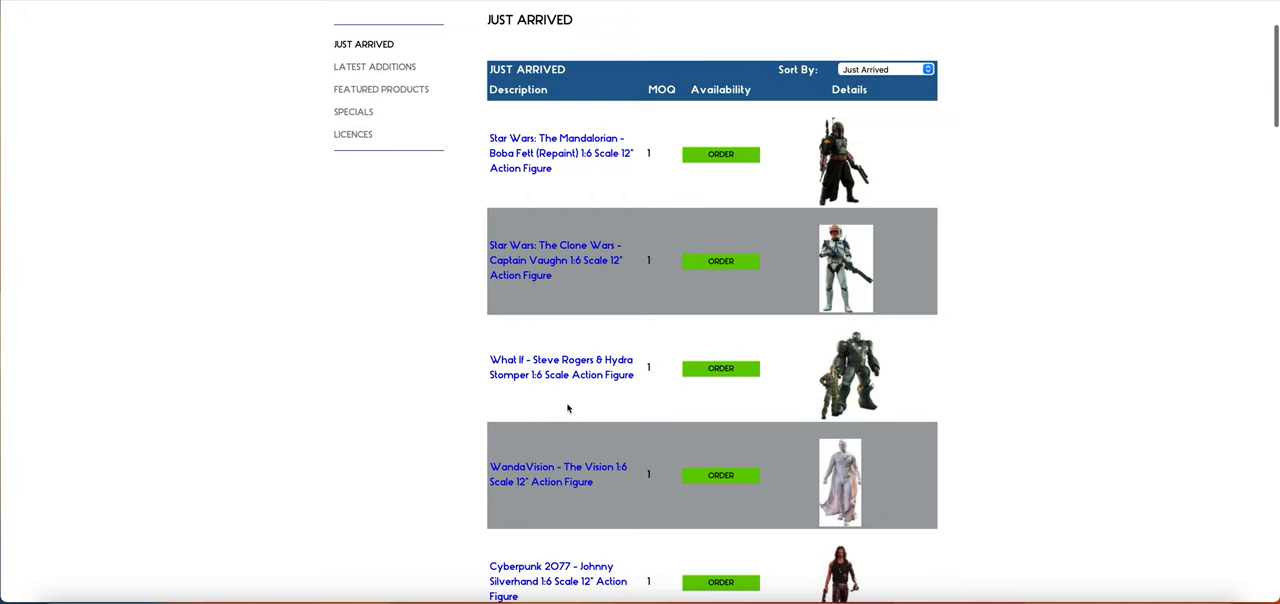
pyautogui.scroll(-3)
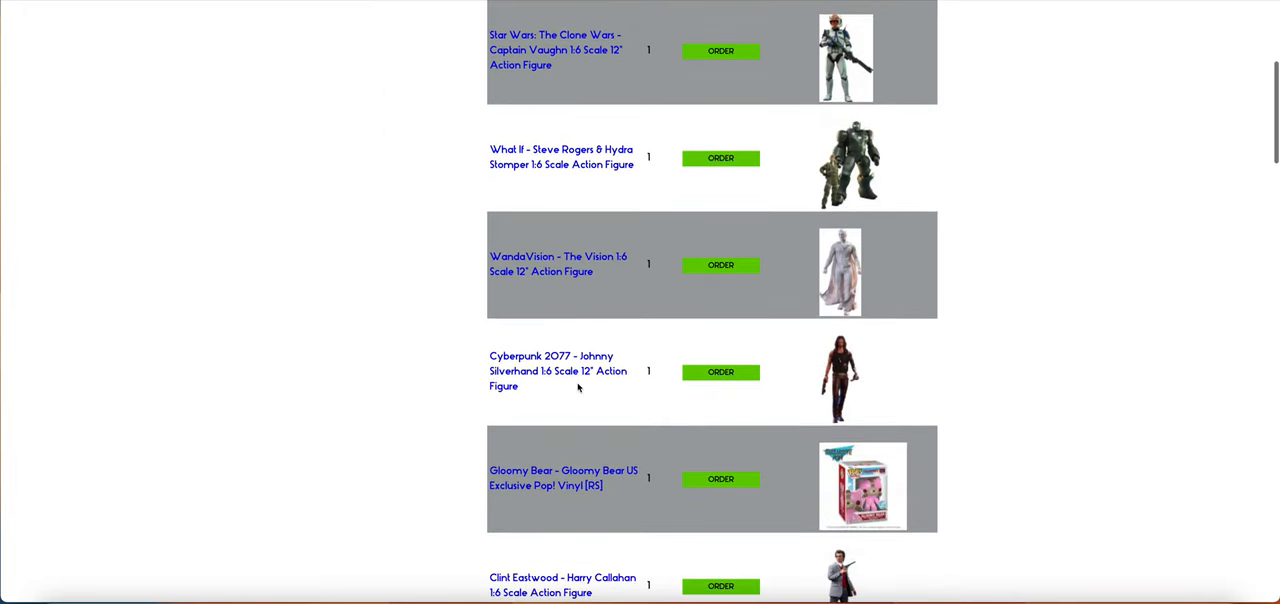
pyautogui.scroll(-3)
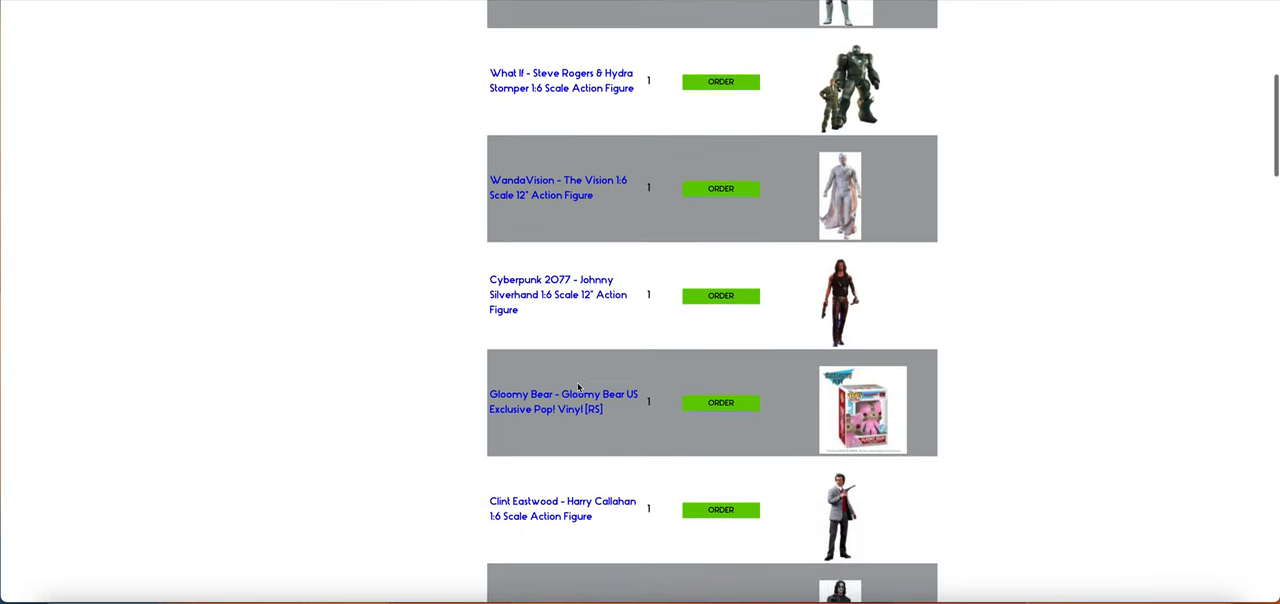
pyautogui.scroll(-3)
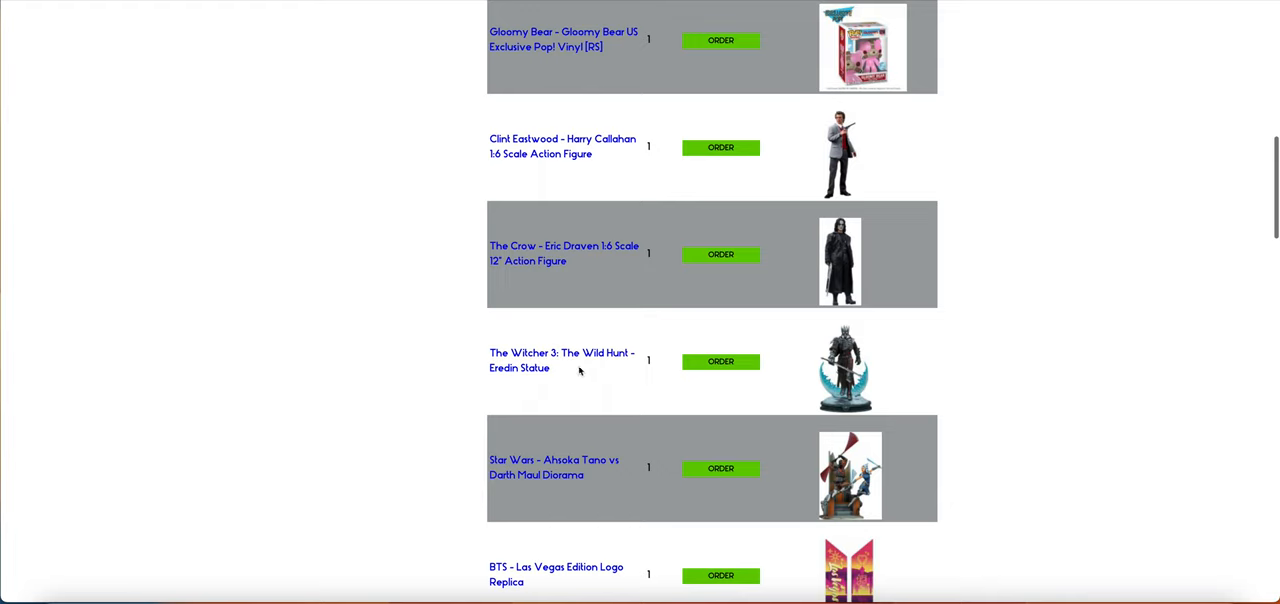
pyautogui.scroll(-3)
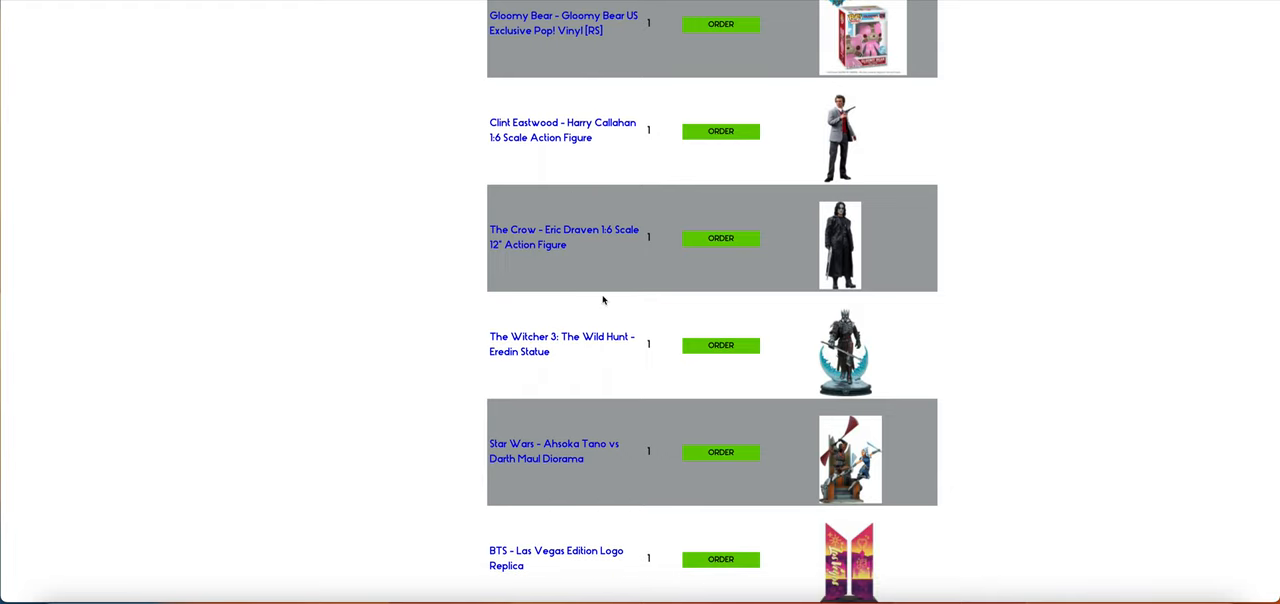
pyautogui.moveTo(616, 140)
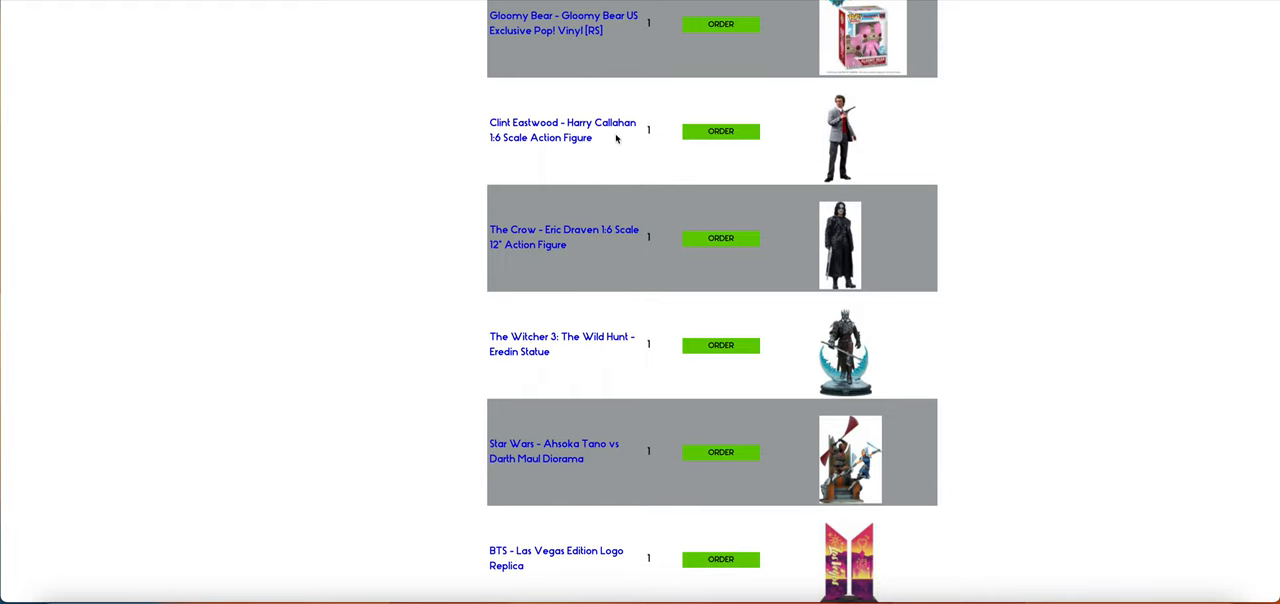
pyautogui.scroll(-3)
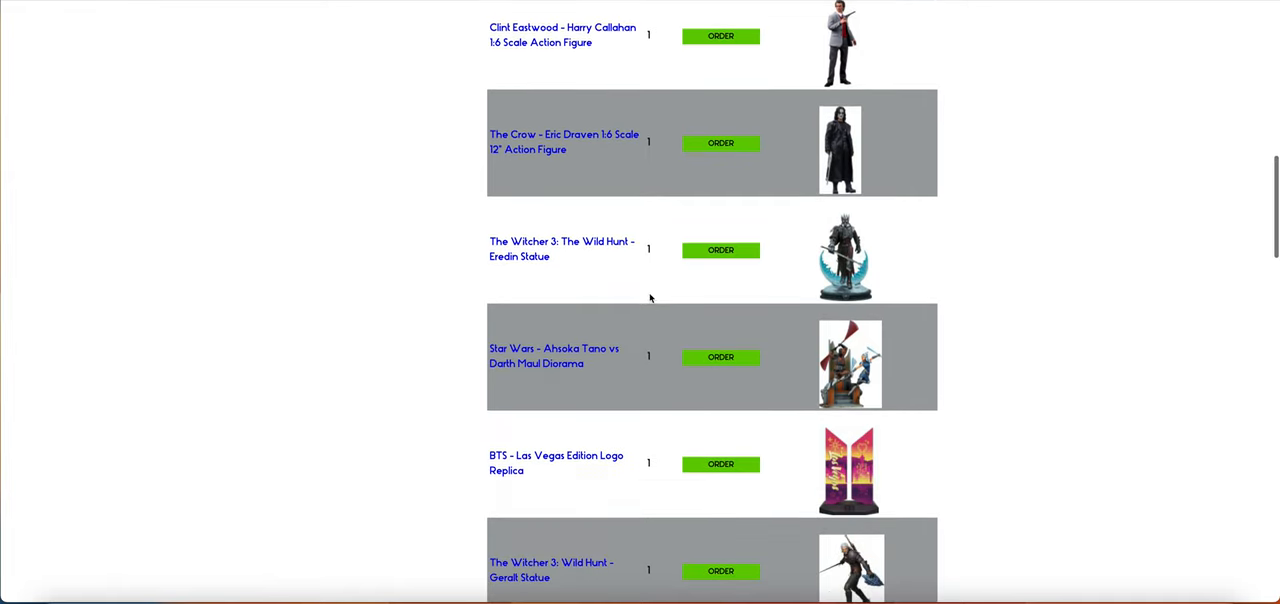
pyautogui.scroll(-3)
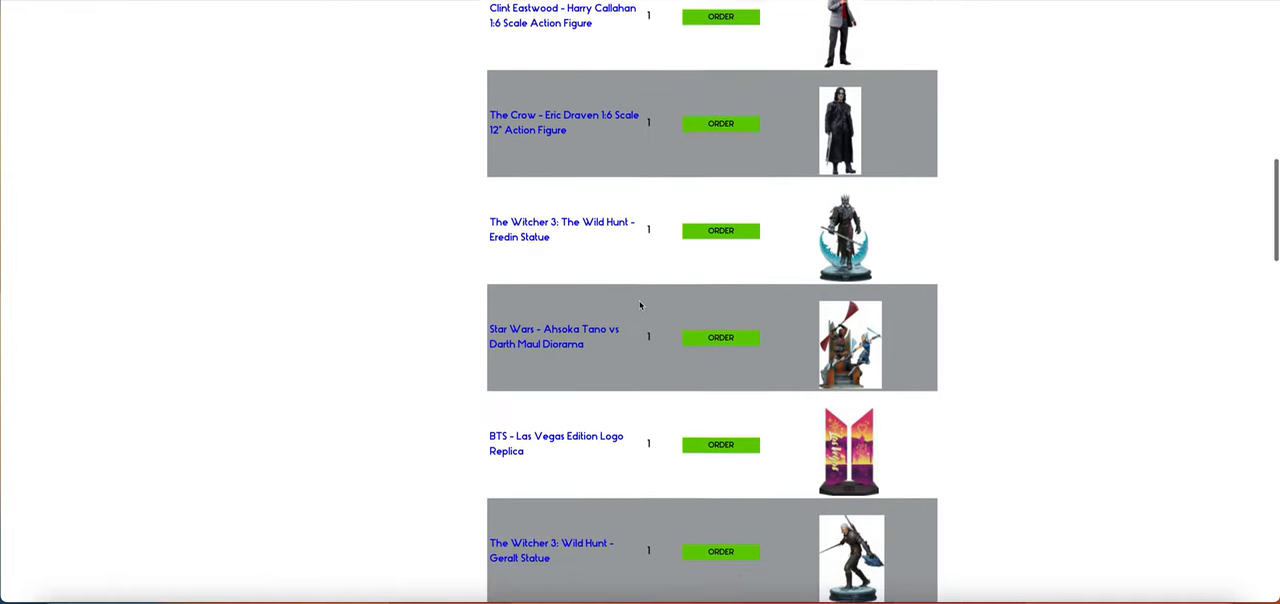
pyautogui.scroll(-3)
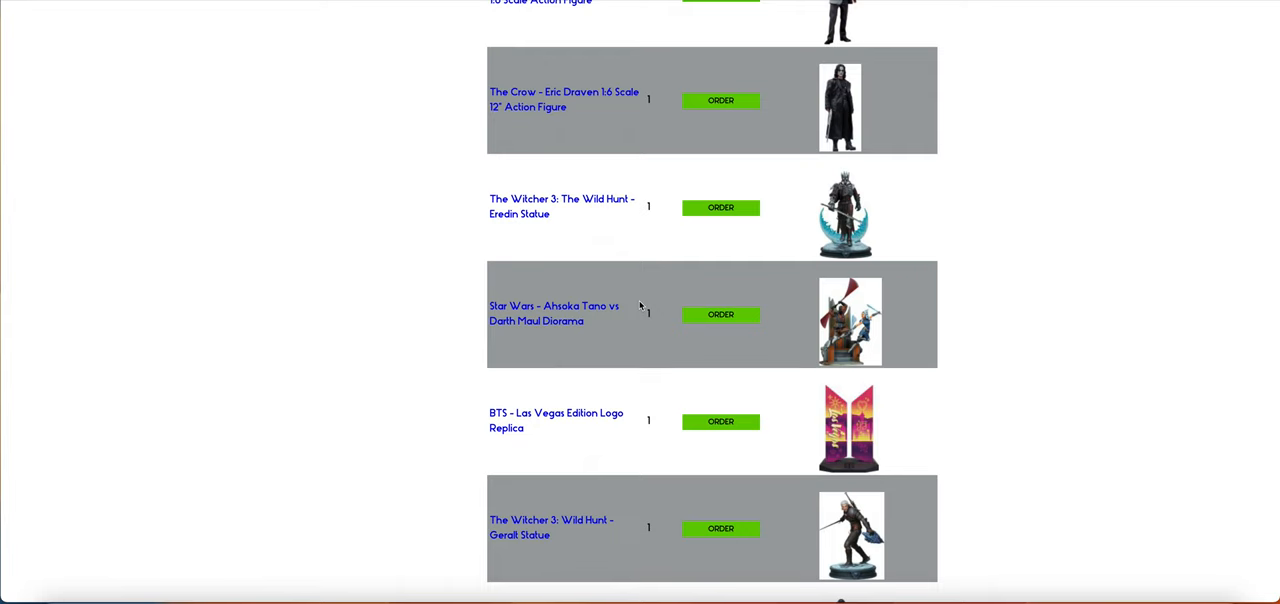
pyautogui.scroll(-3)
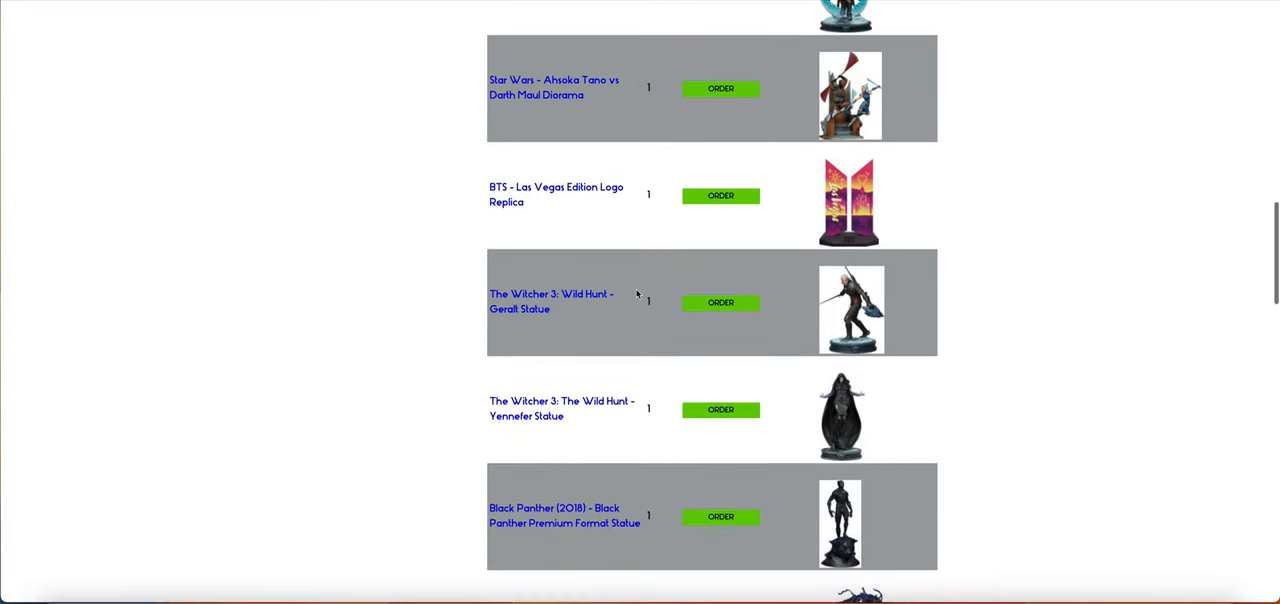
pyautogui.scroll(-3)
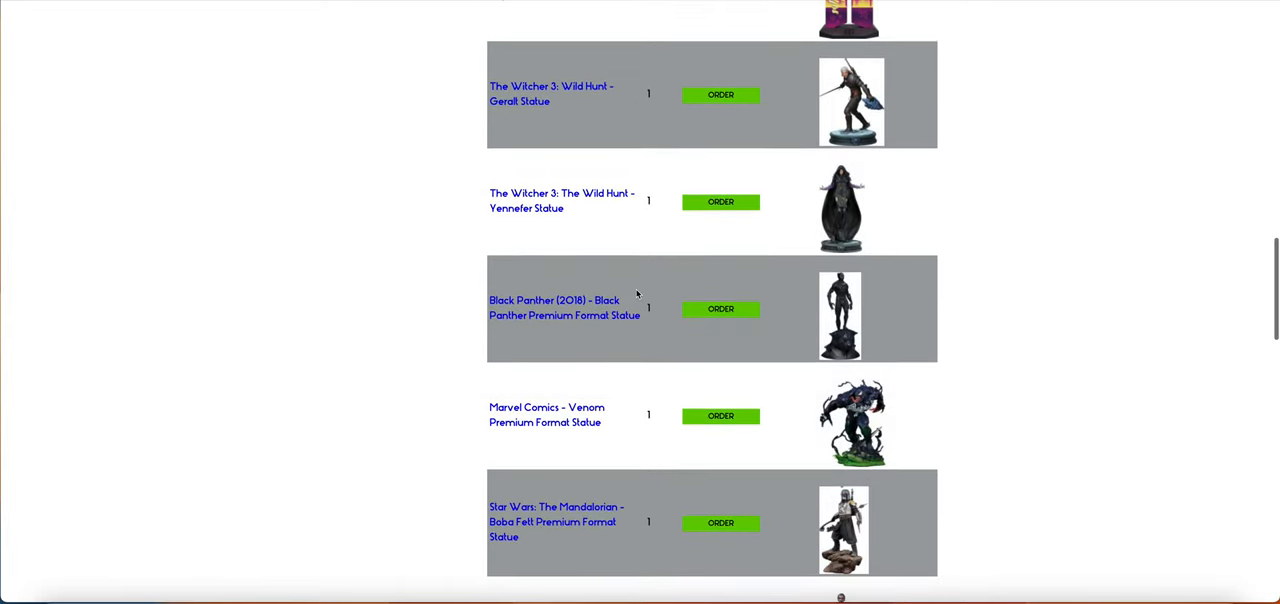
pyautogui.scroll(-3)
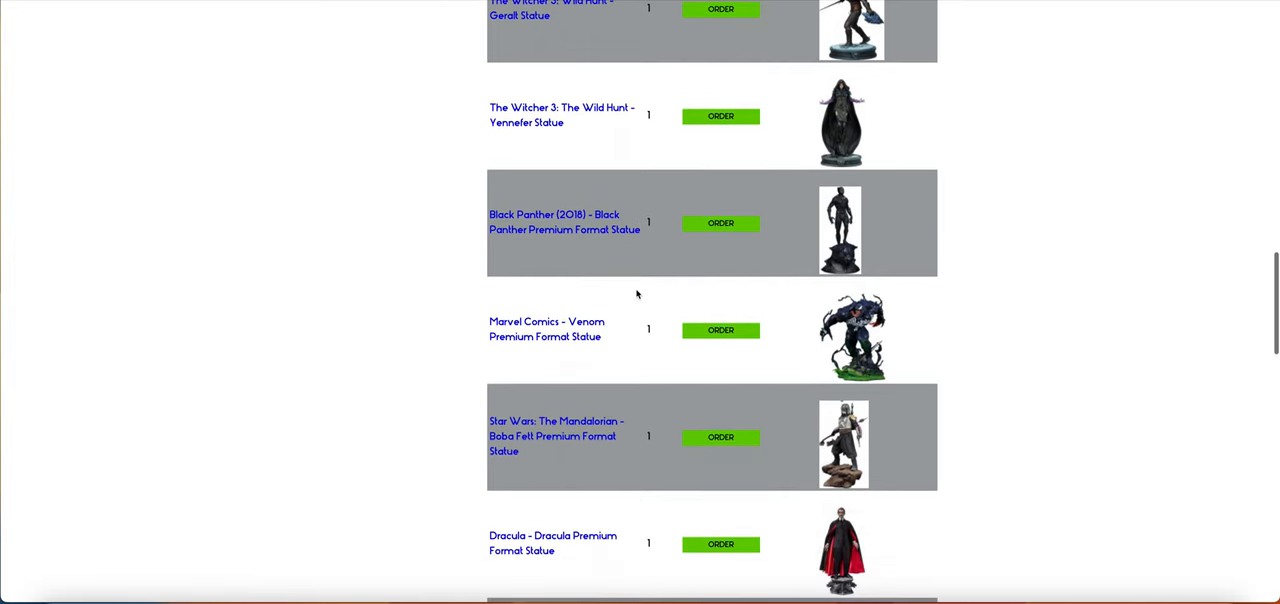
pyautogui.scroll(-3)
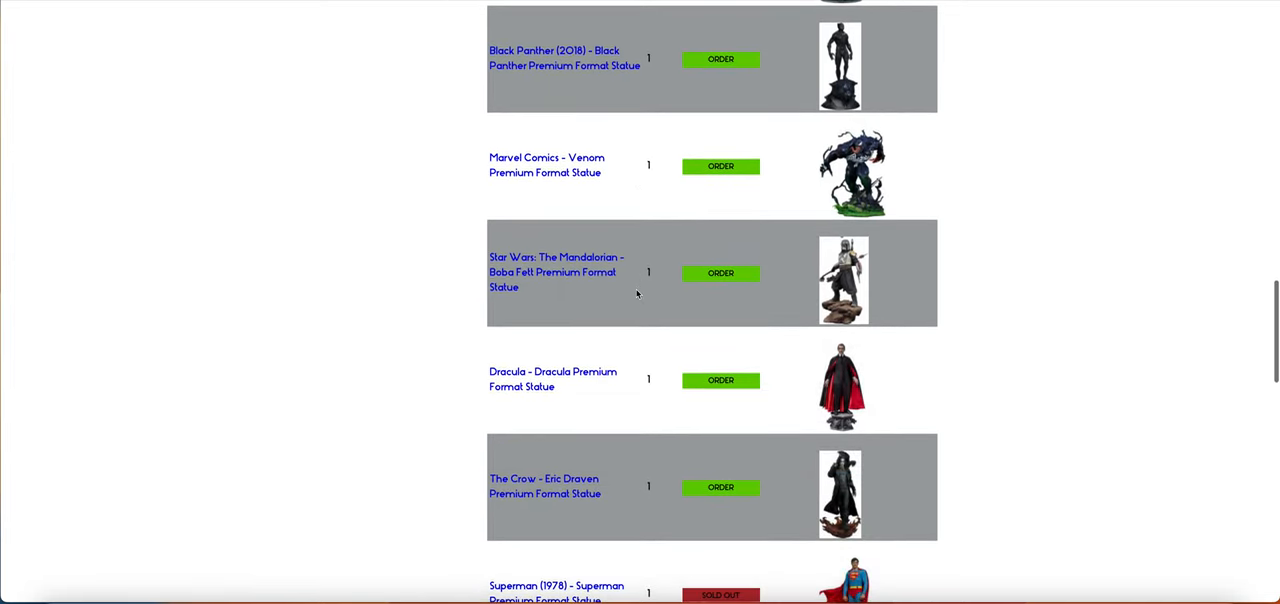
pyautogui.scroll(-3)
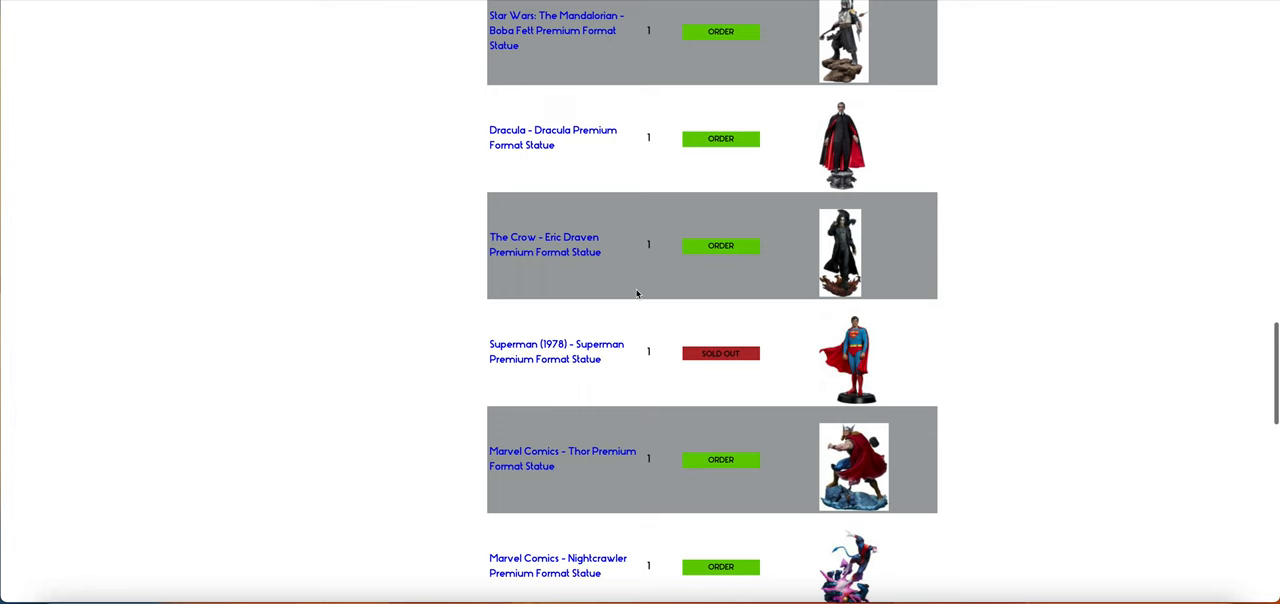
pyautogui.scroll(-3)
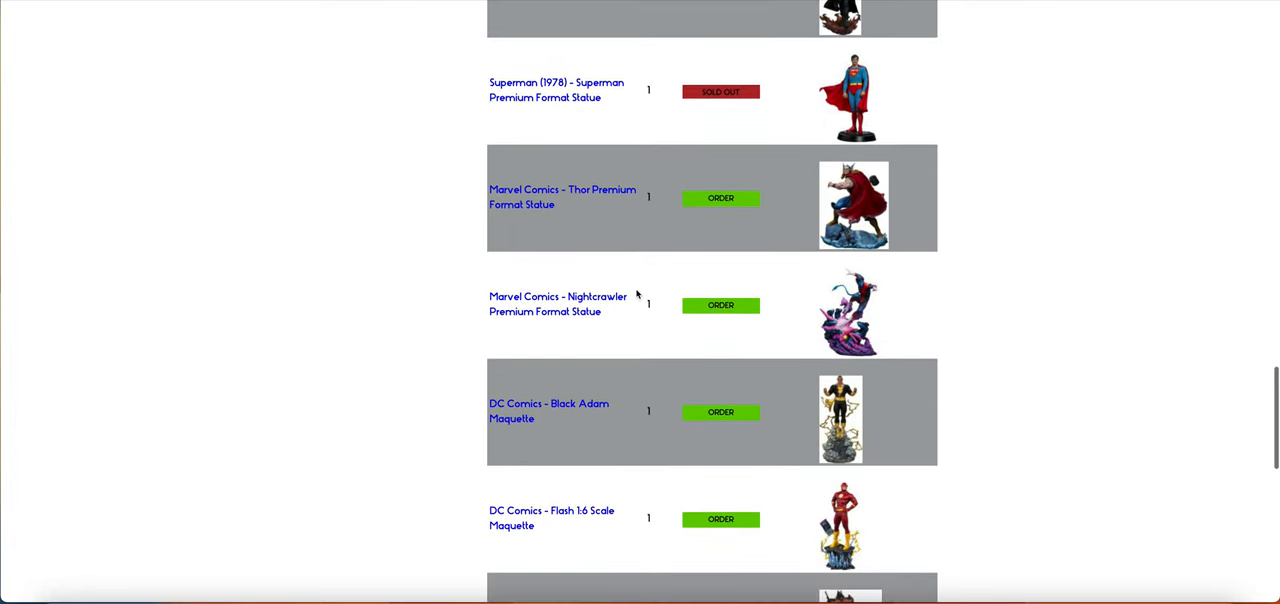
pyautogui.scroll(-3)
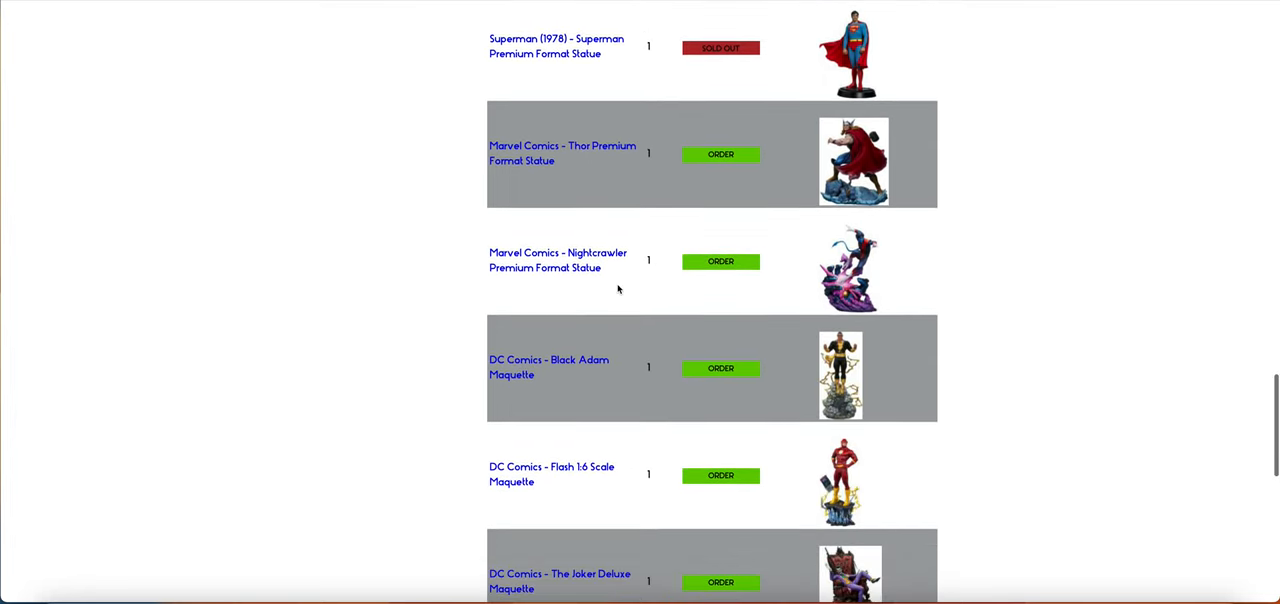
pyautogui.scroll(-3)
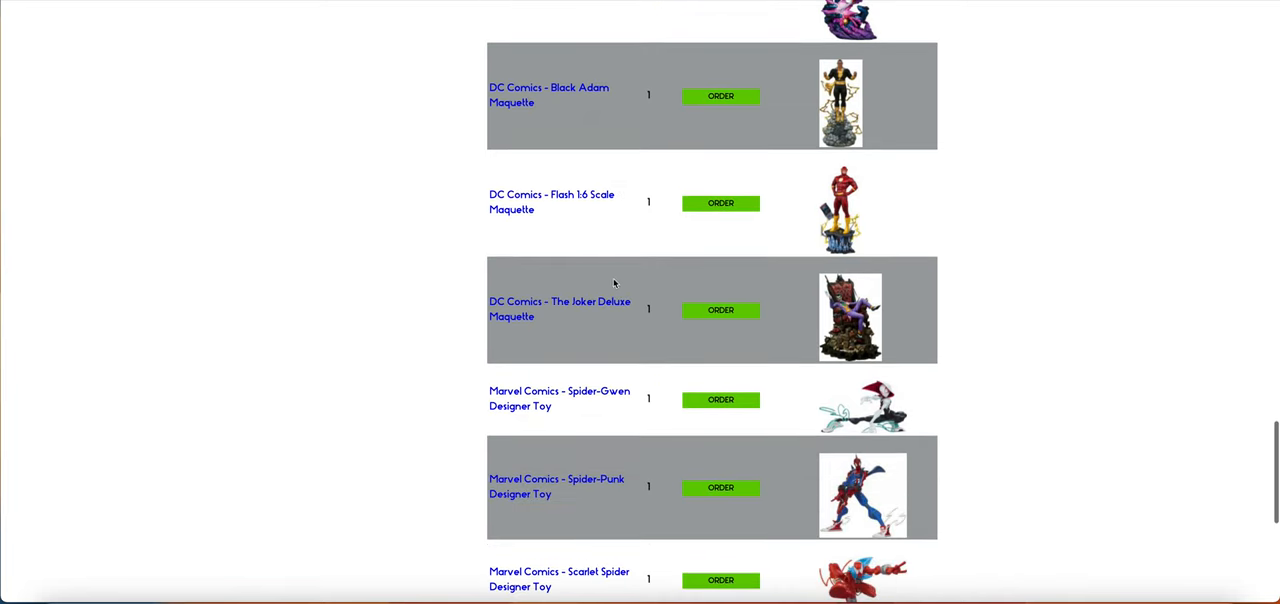
pyautogui.scroll(-3)
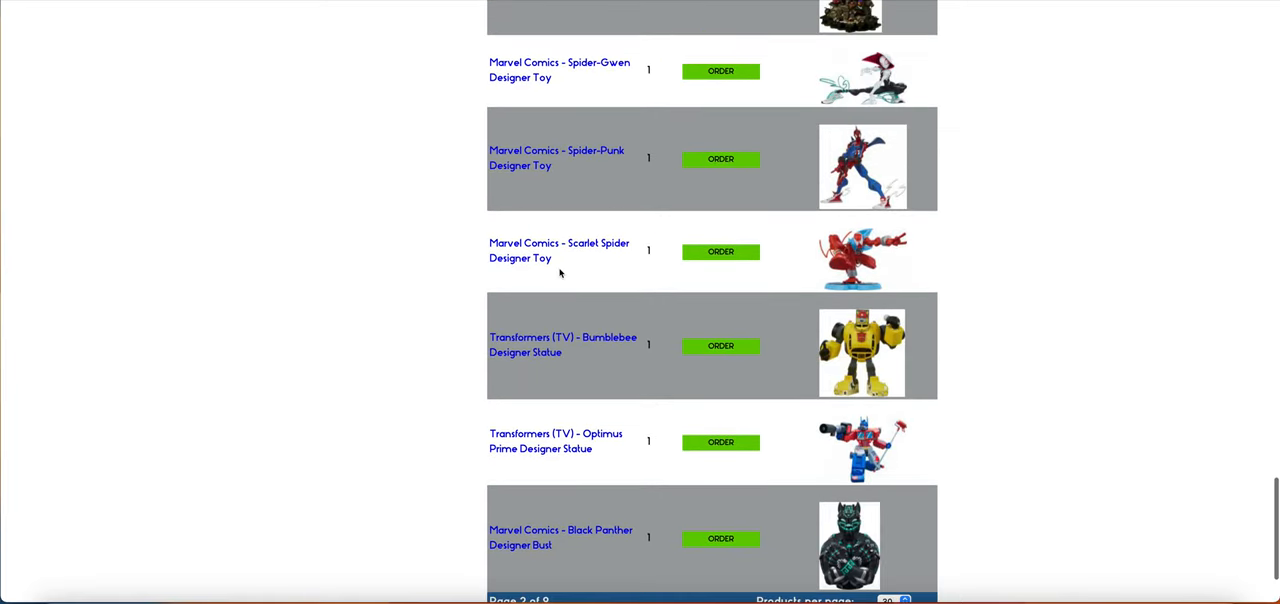
pyautogui.scroll(-3)
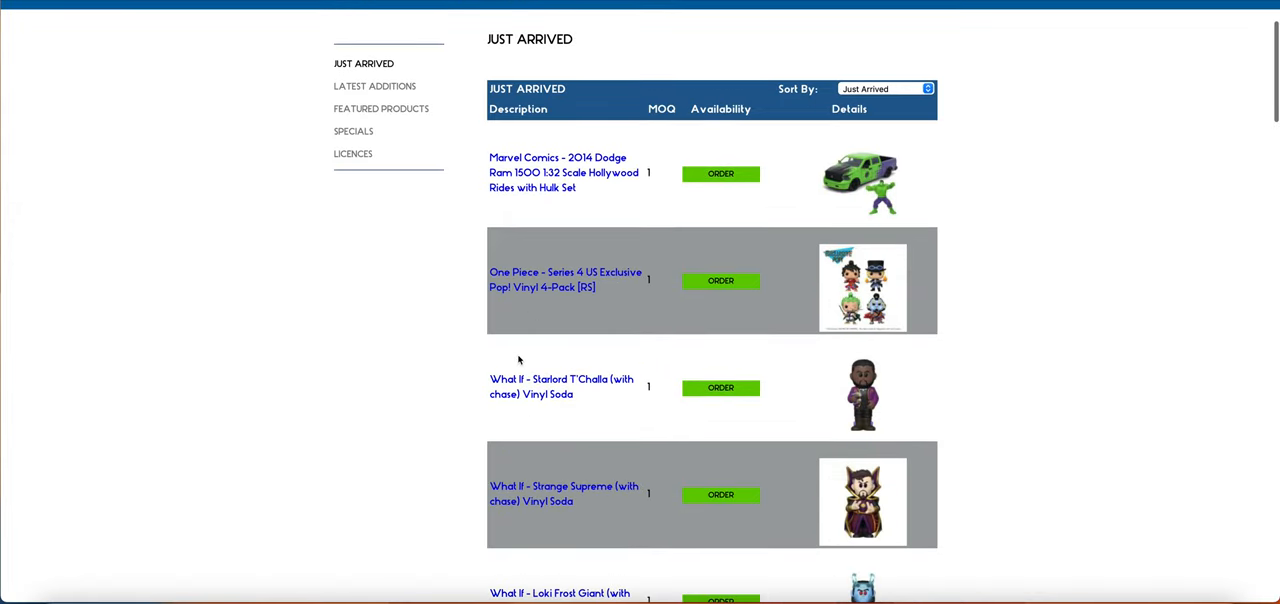
pyautogui.scroll(-3)
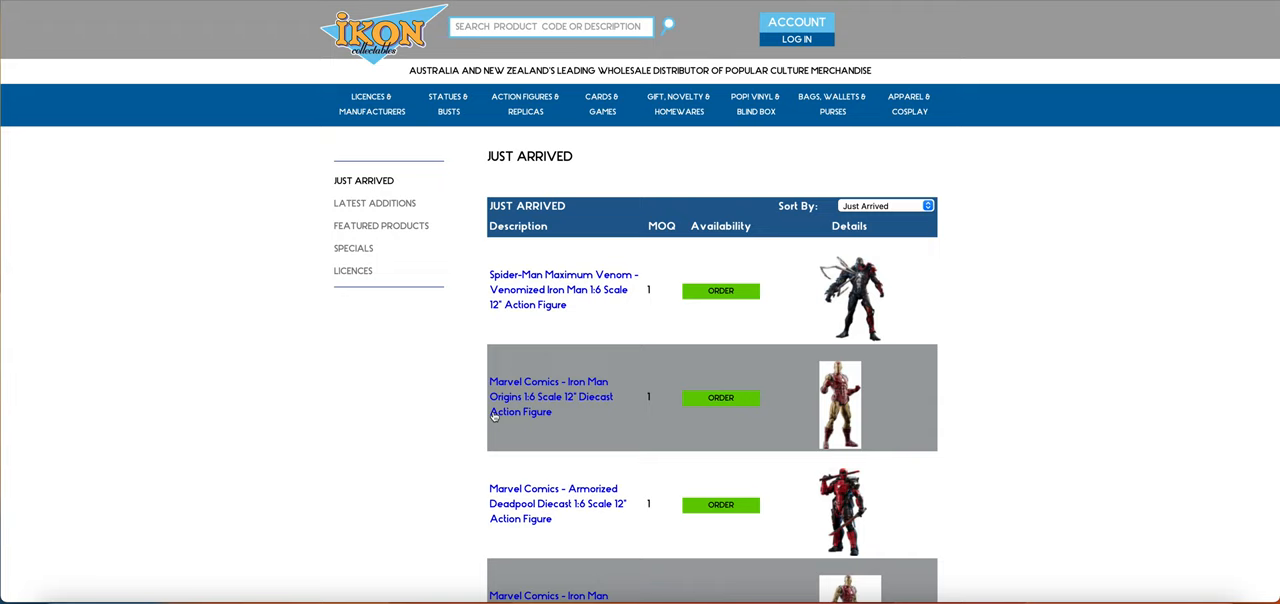
pyautogui.scroll(-3)
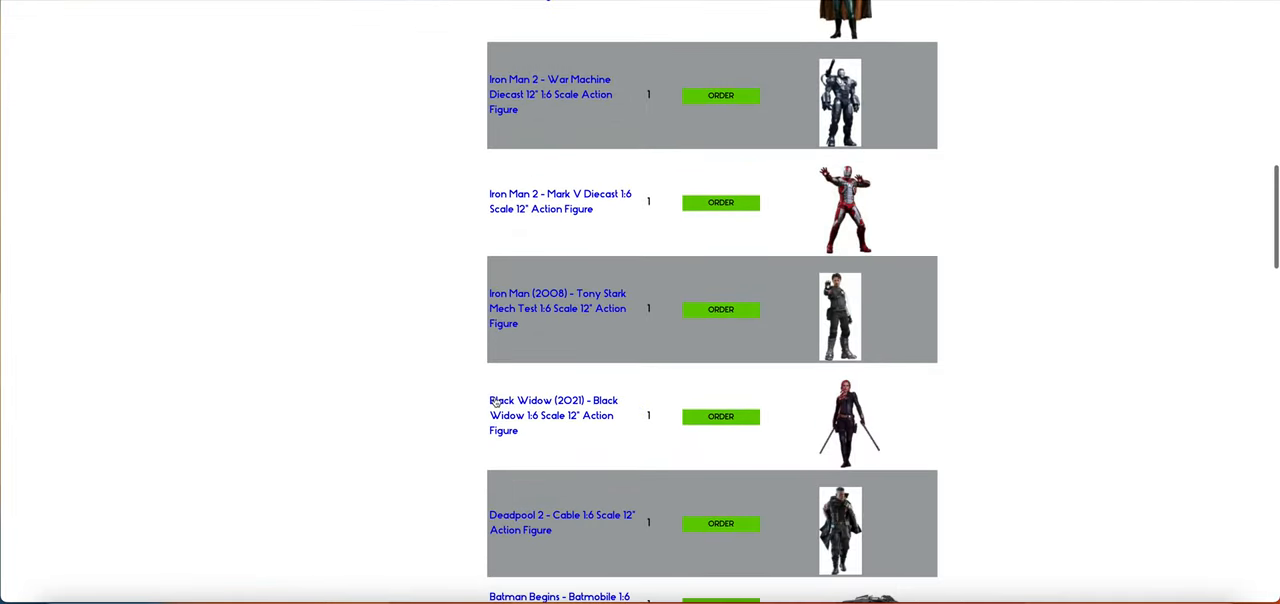
pyautogui.scroll(-3)
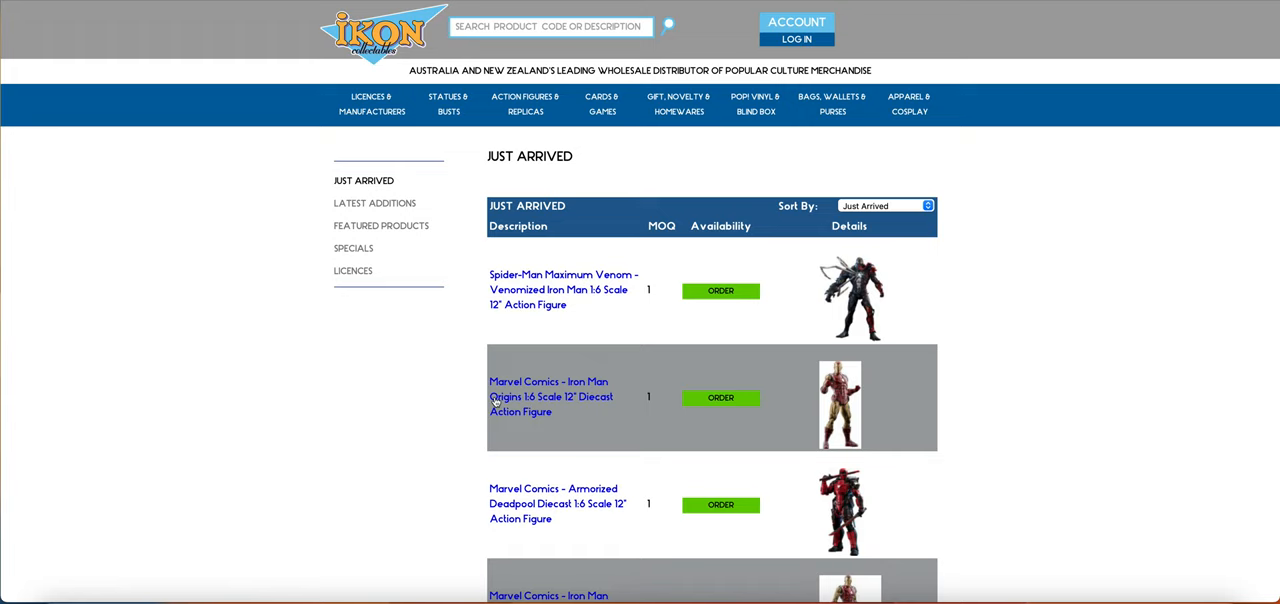
pyautogui.scroll(-3)
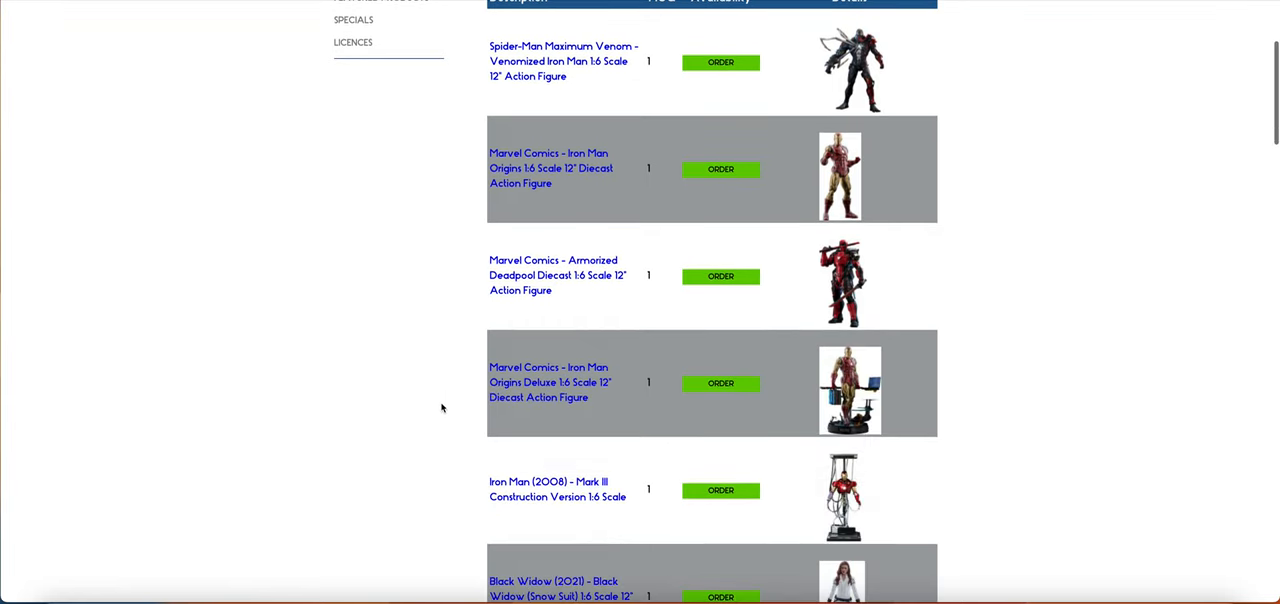
pyautogui.scroll(-3)
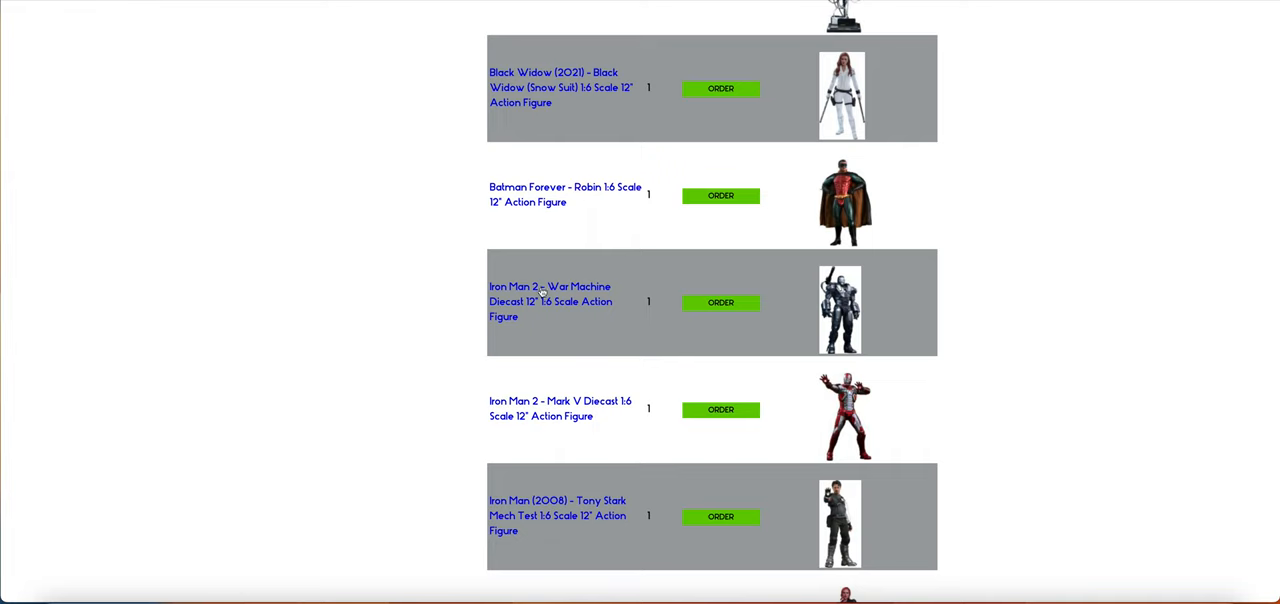
pyautogui.scroll(-3)
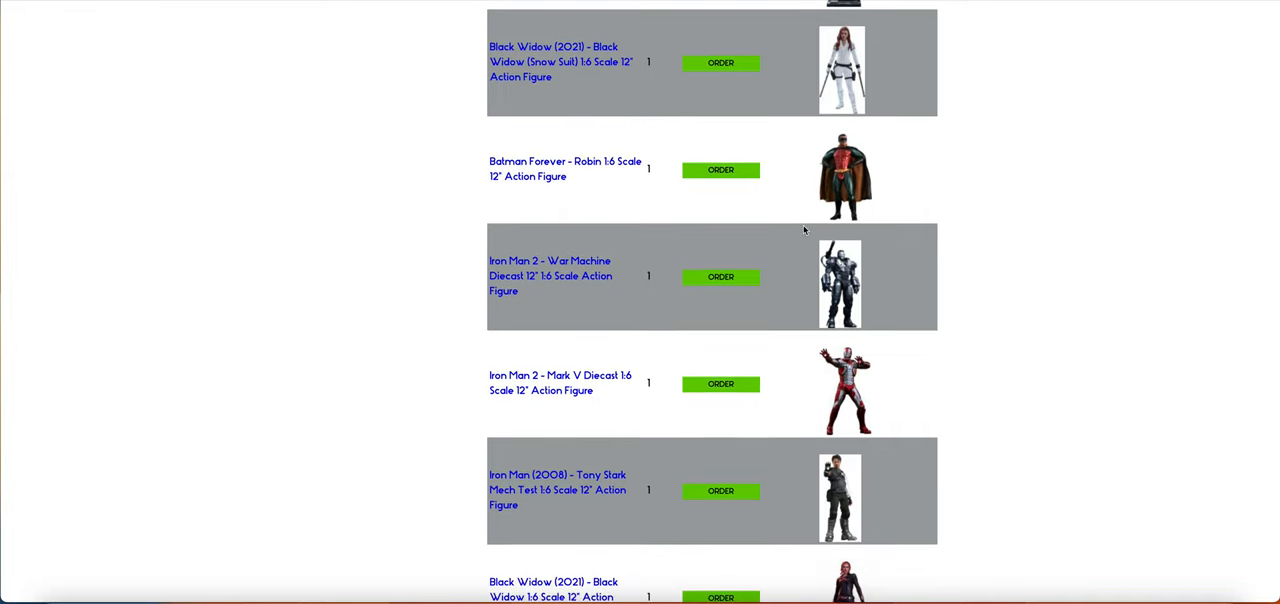
pyautogui.scroll(-3)
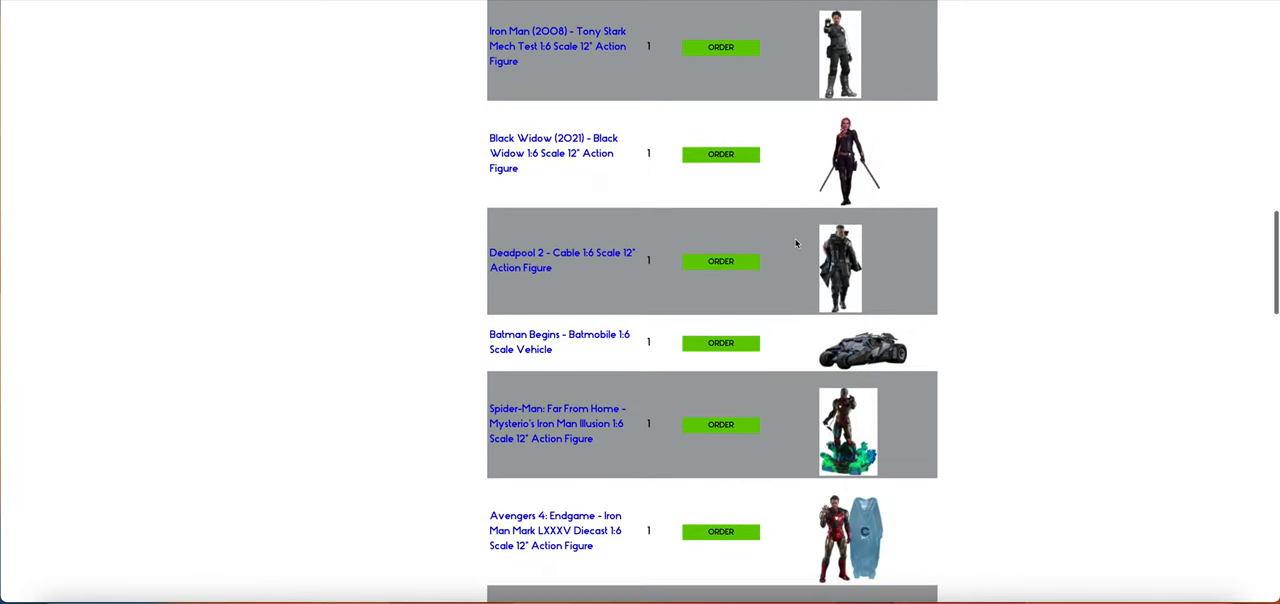
pyautogui.scroll(-3)
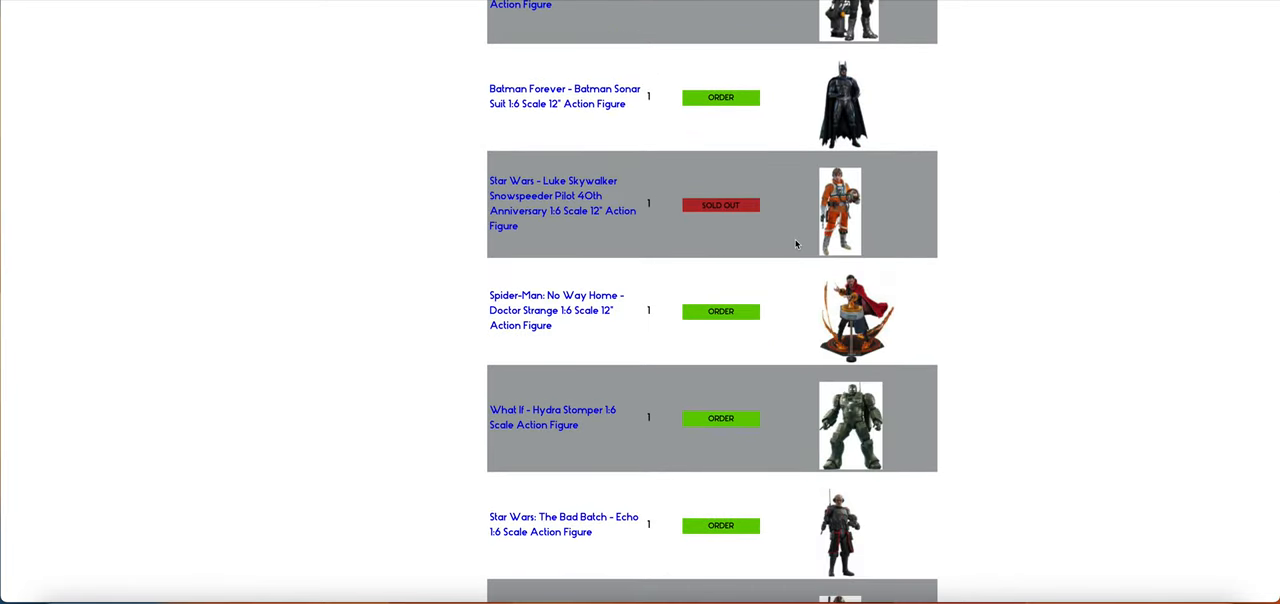
pyautogui.scroll(-3)
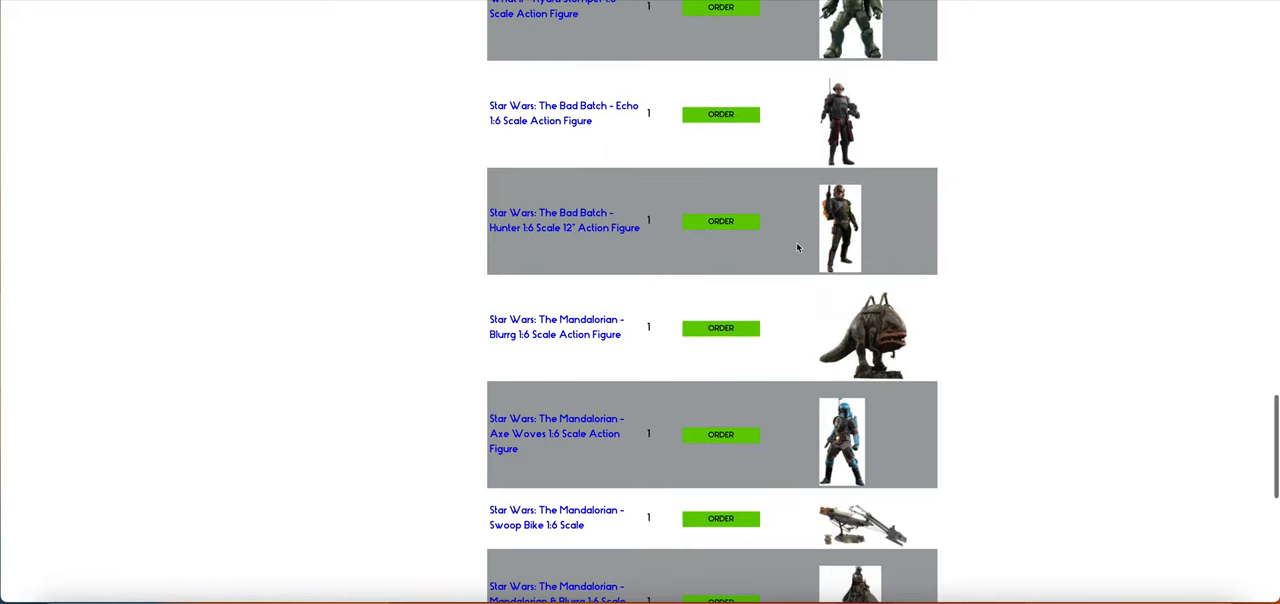
pyautogui.scroll(-3)
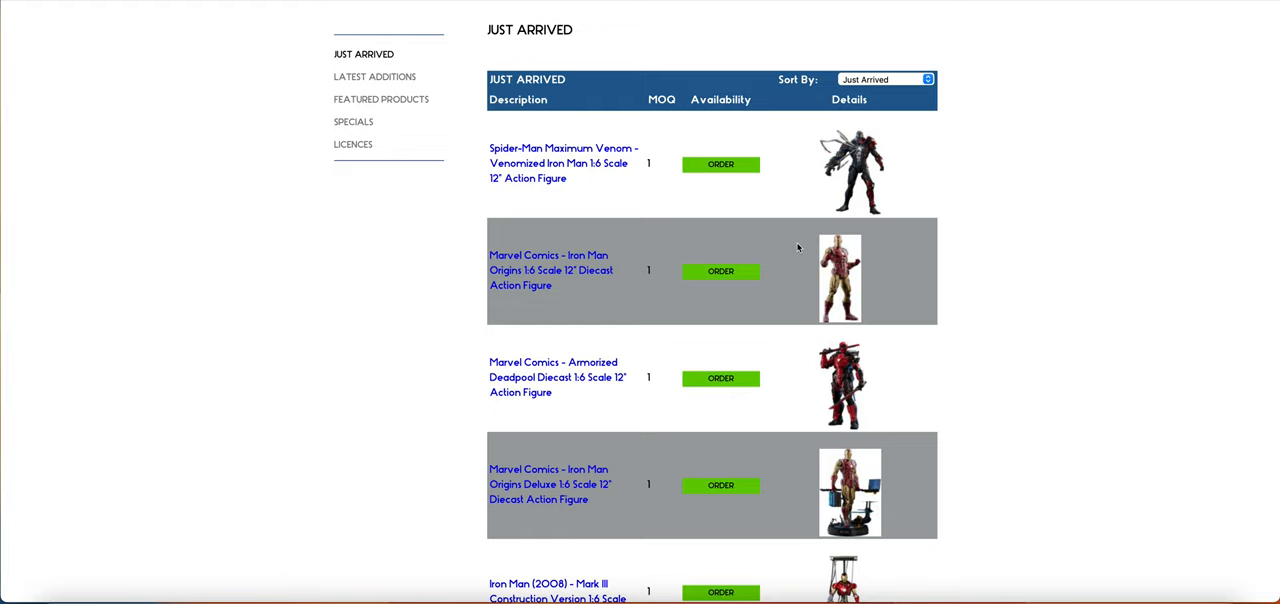
pyautogui.scroll(-3)
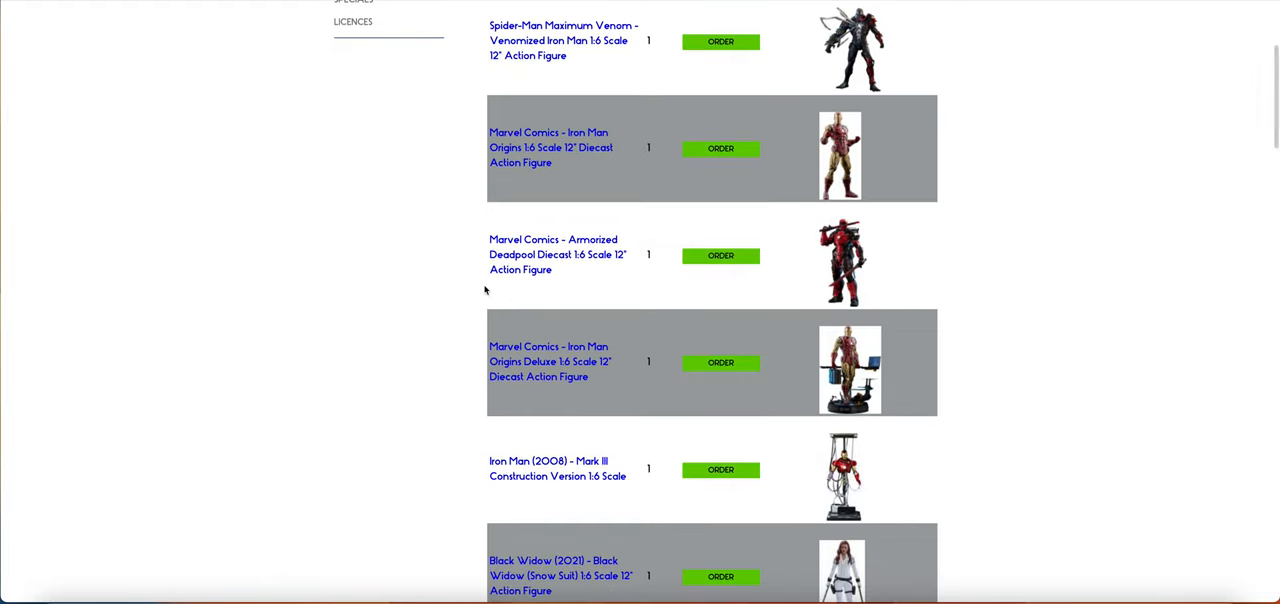
pyautogui.scroll(-3)
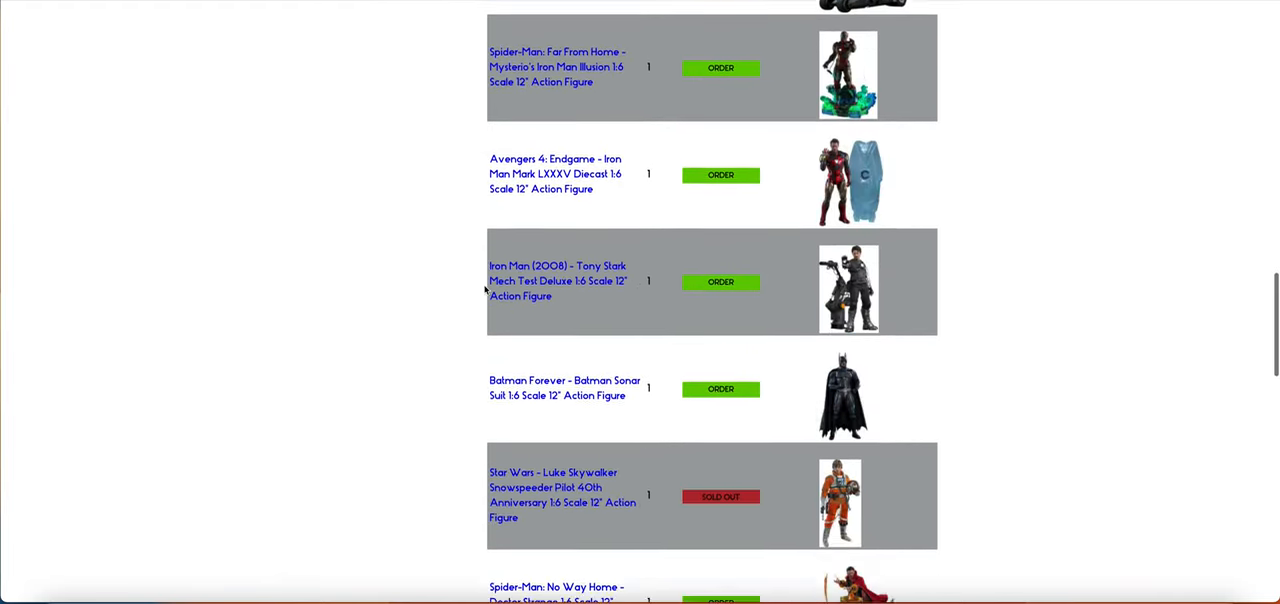
pyautogui.scroll(-3)
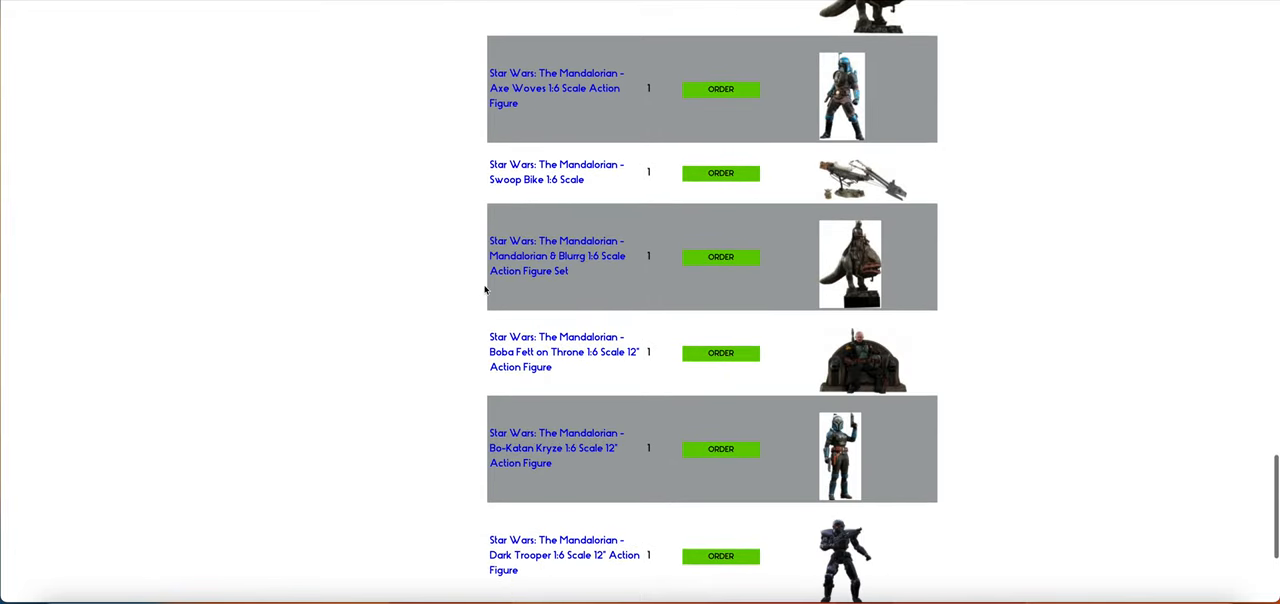
pyautogui.scroll(-3)
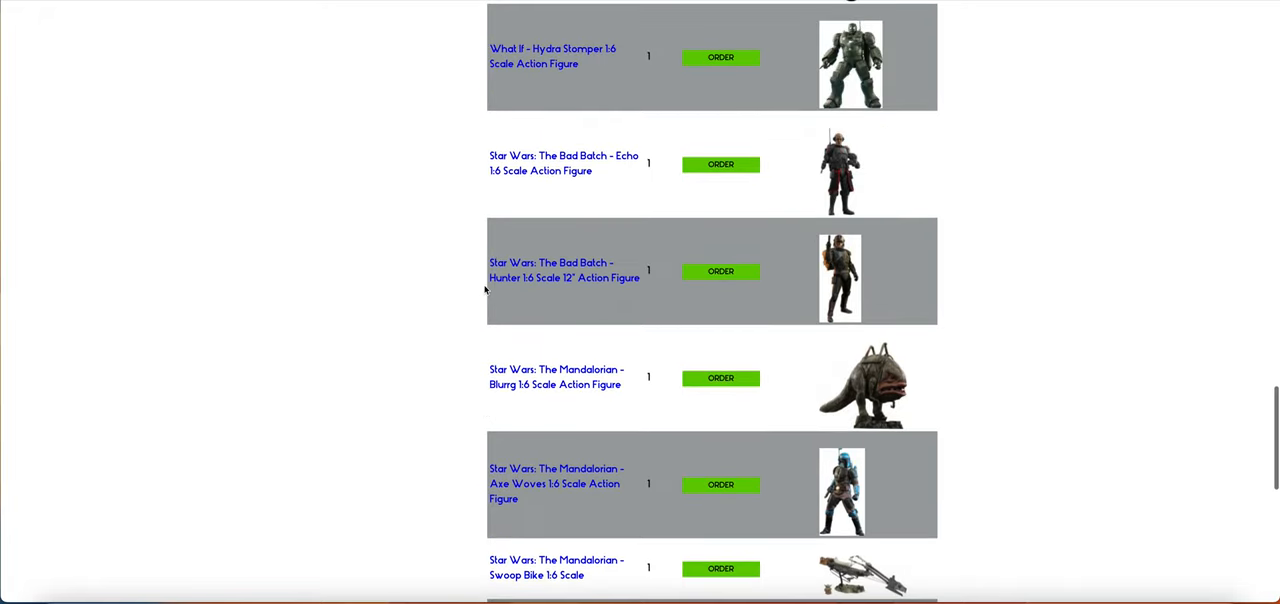
pyautogui.scroll(-3)
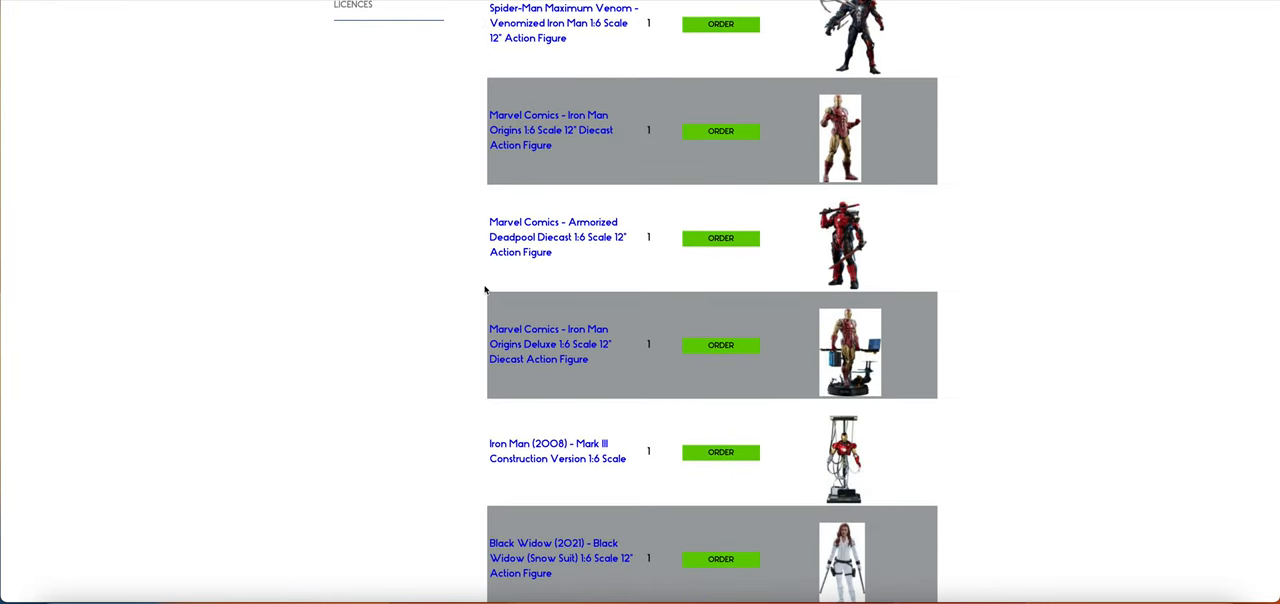
pyautogui.scroll(-3)
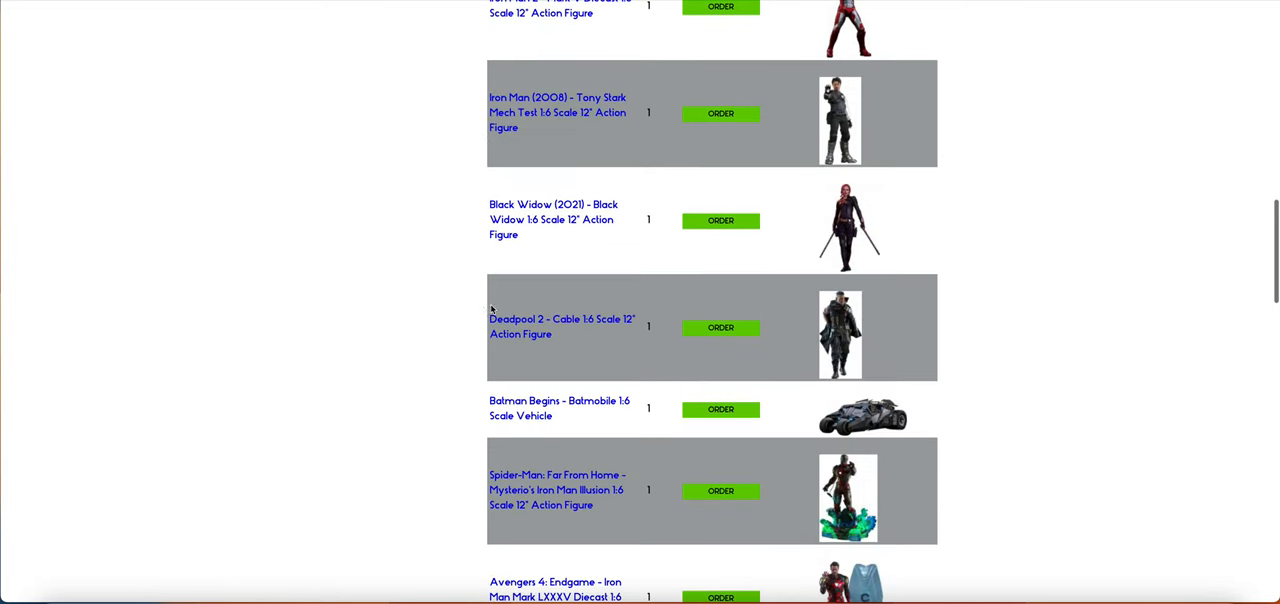
pyautogui.scroll(-3)
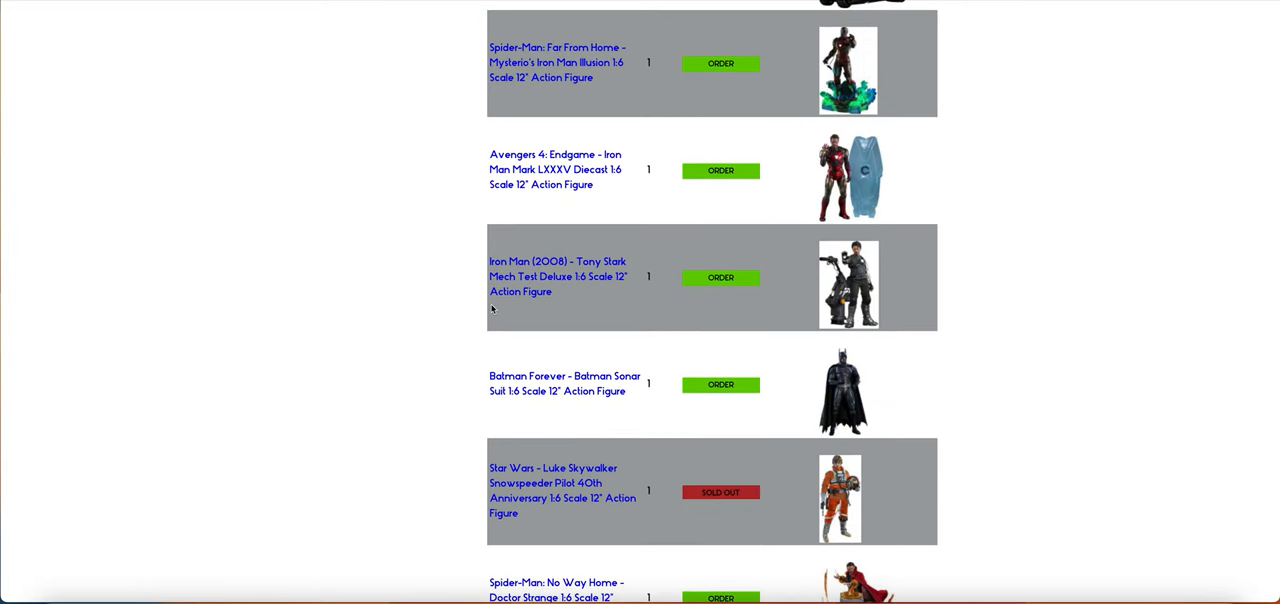
pyautogui.scroll(-3)
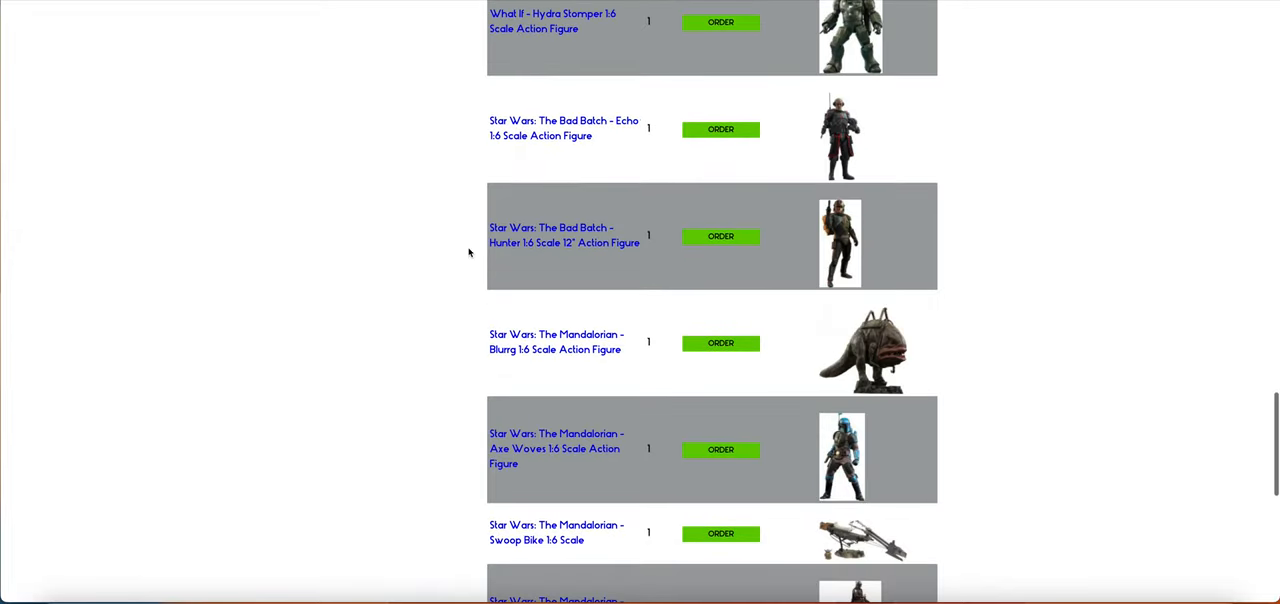
pyautogui.scroll(-3)
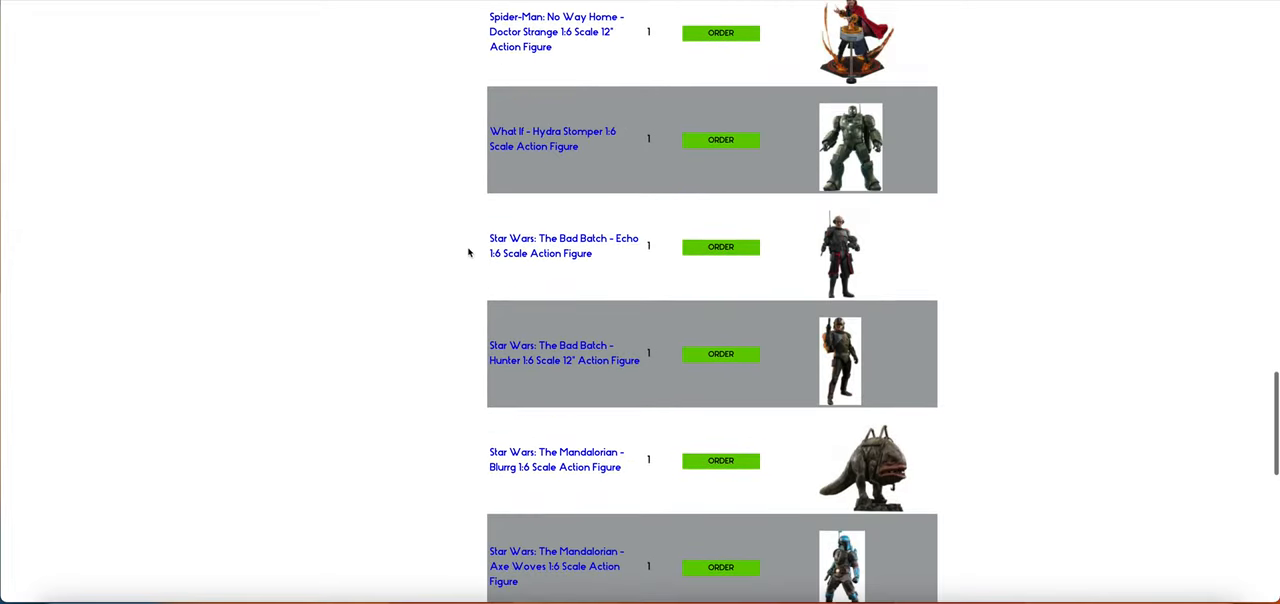